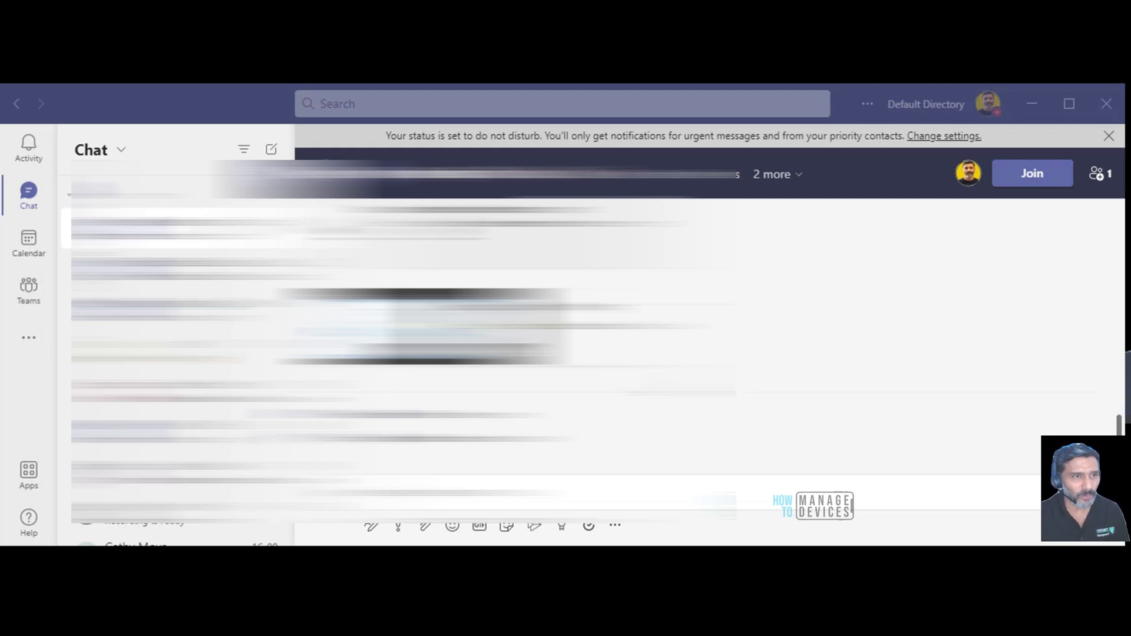
{"action": "mouse_move", "coordinate": [958, 114]}
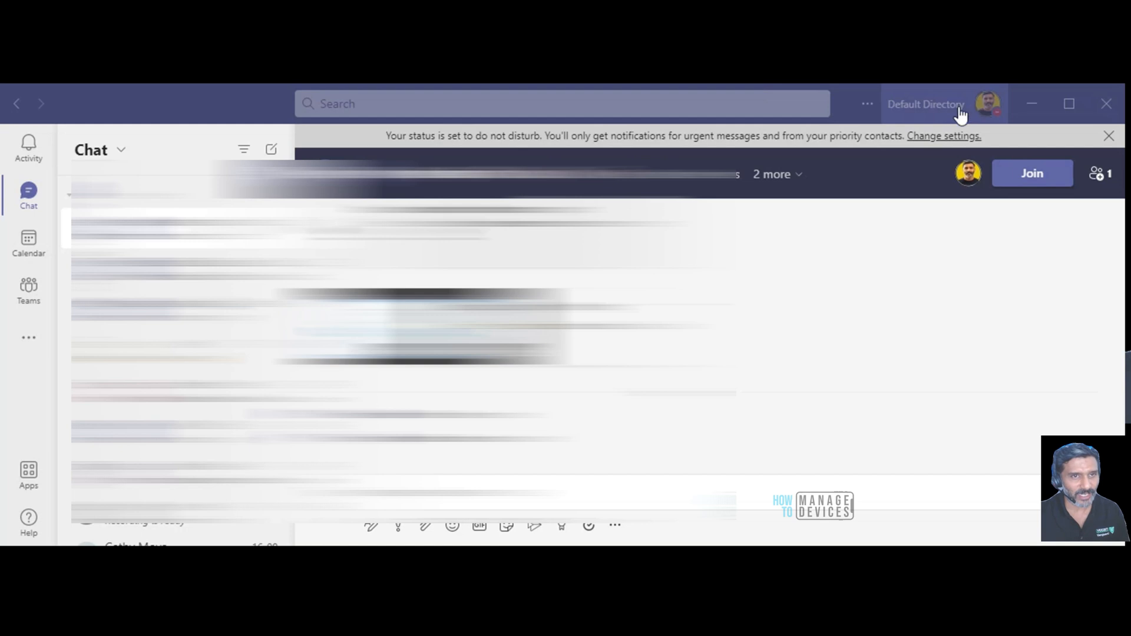
Step: Raise the Teams interface zoom from 100% to 120% via the Settings and more menu
{"action": "left_click", "coordinate": [868, 104]}
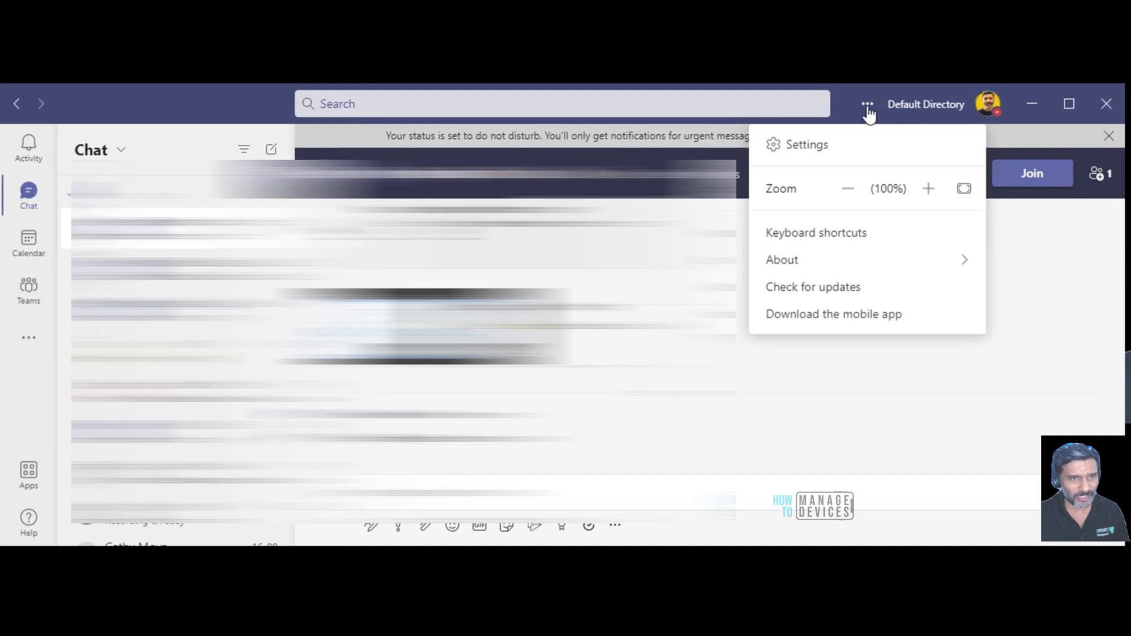
{"action": "mouse_move", "coordinate": [846, 285]}
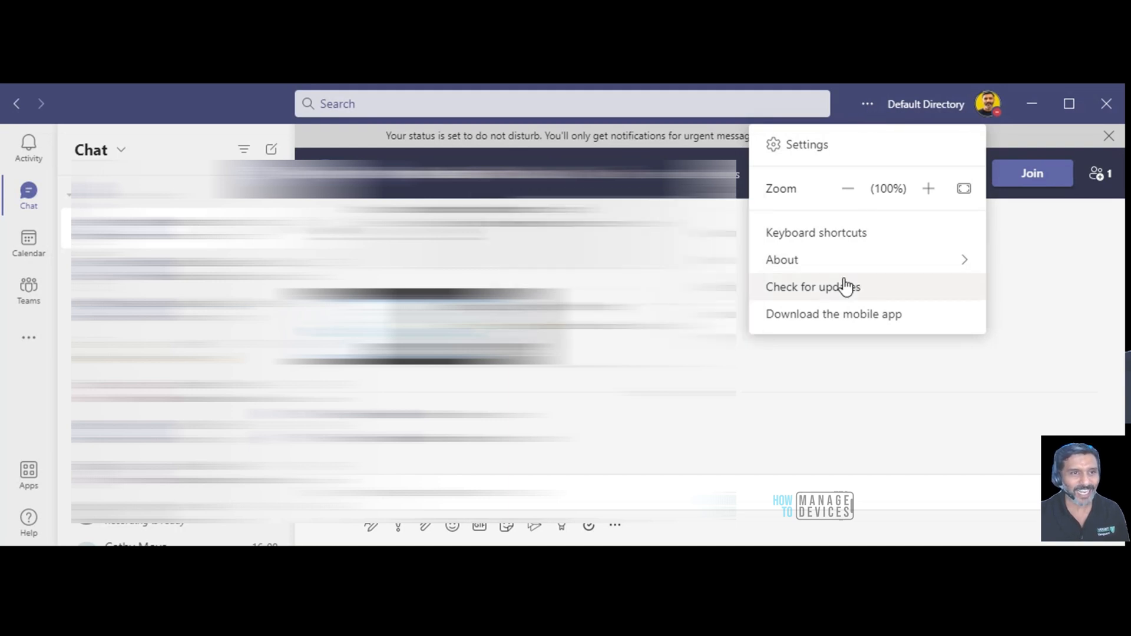
{"action": "mouse_move", "coordinate": [810, 193]}
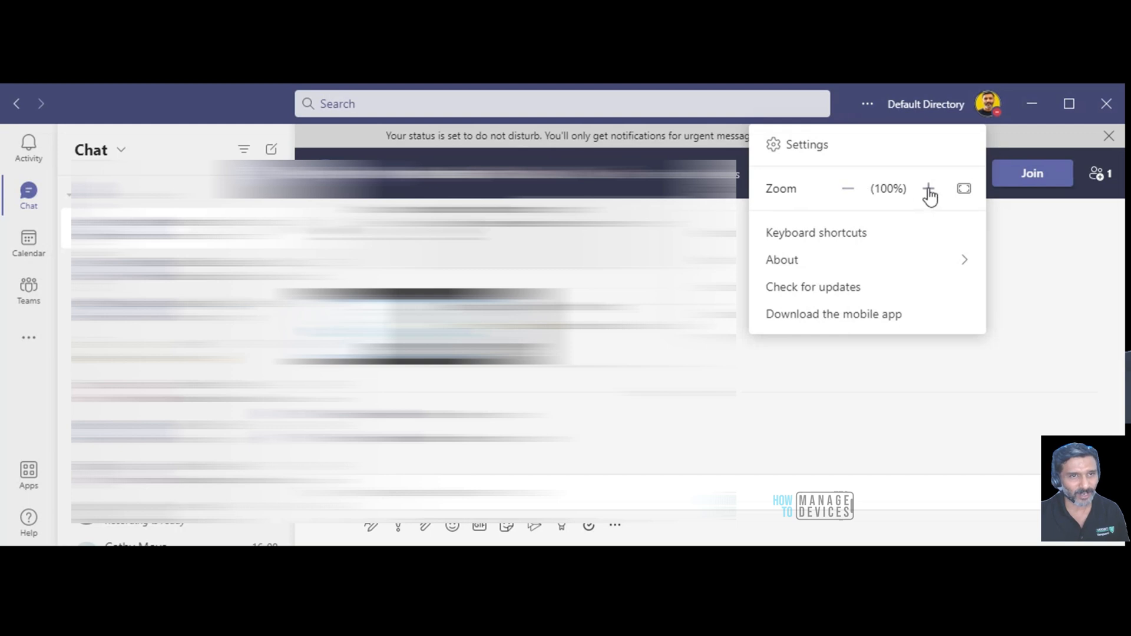
{"action": "left_click", "coordinate": [928, 189]}
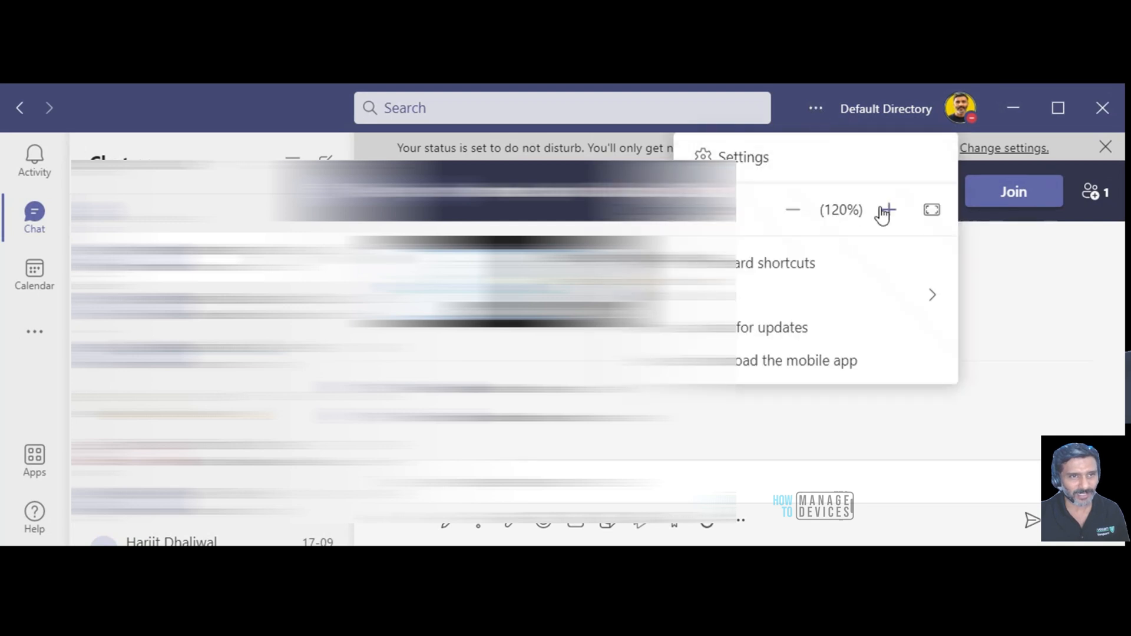
{"action": "mouse_move", "coordinate": [34, 335]}
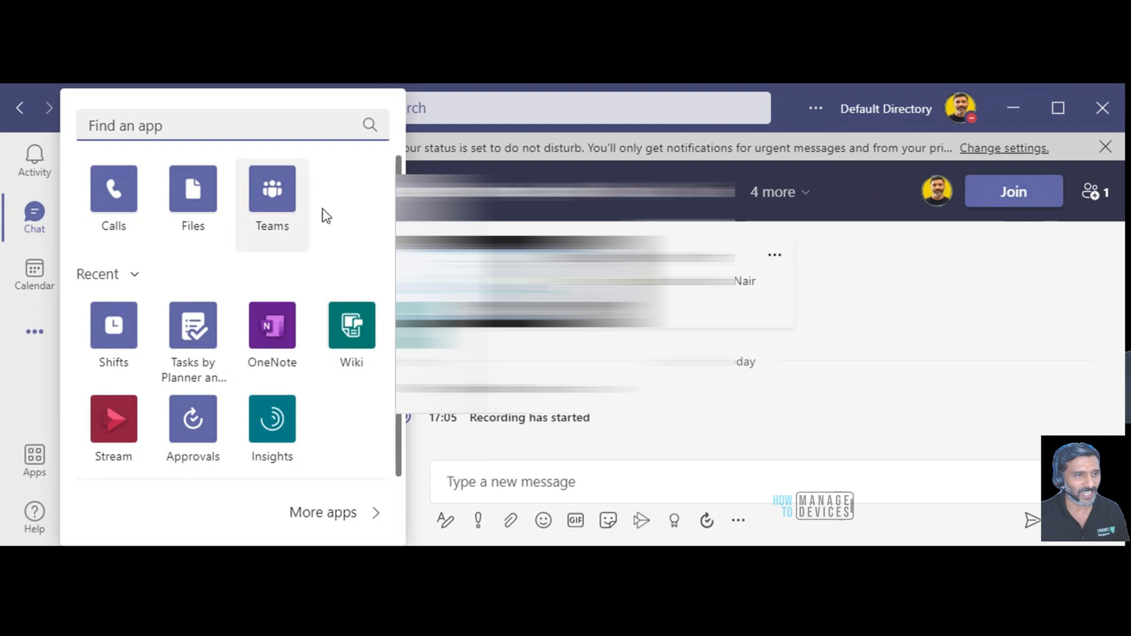
Step: Scroll through the Apps store to the Meetings category with Forms, Polly and monday.com
{"action": "scroll", "scroll_direction": "down", "scroll_amount": 3}
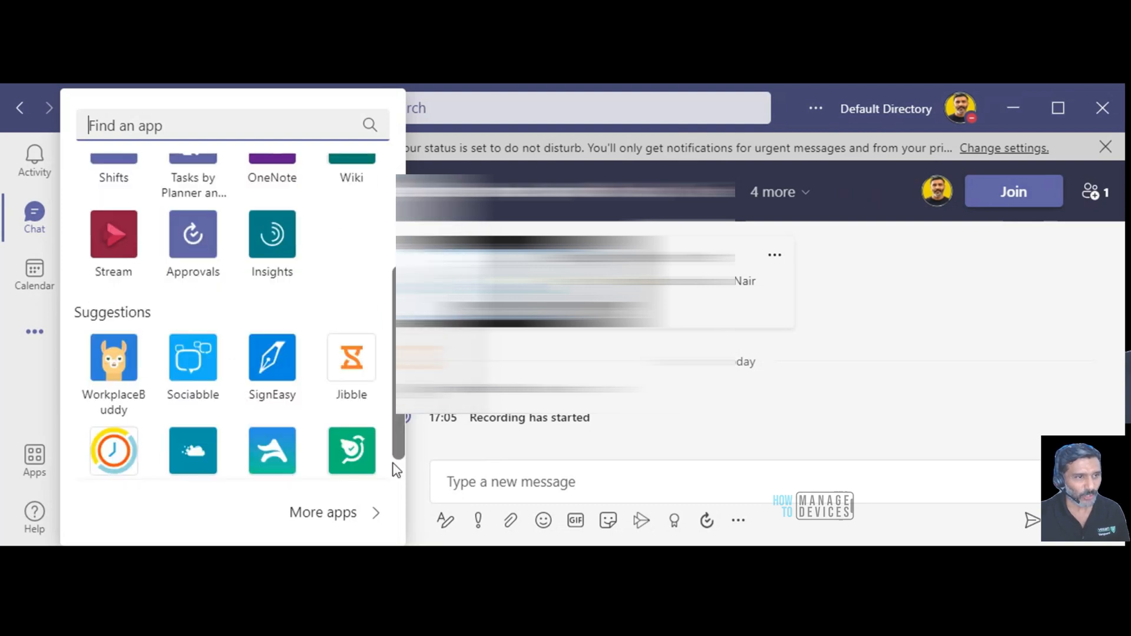
{"action": "scroll", "scroll_direction": "down", "scroll_amount": 3}
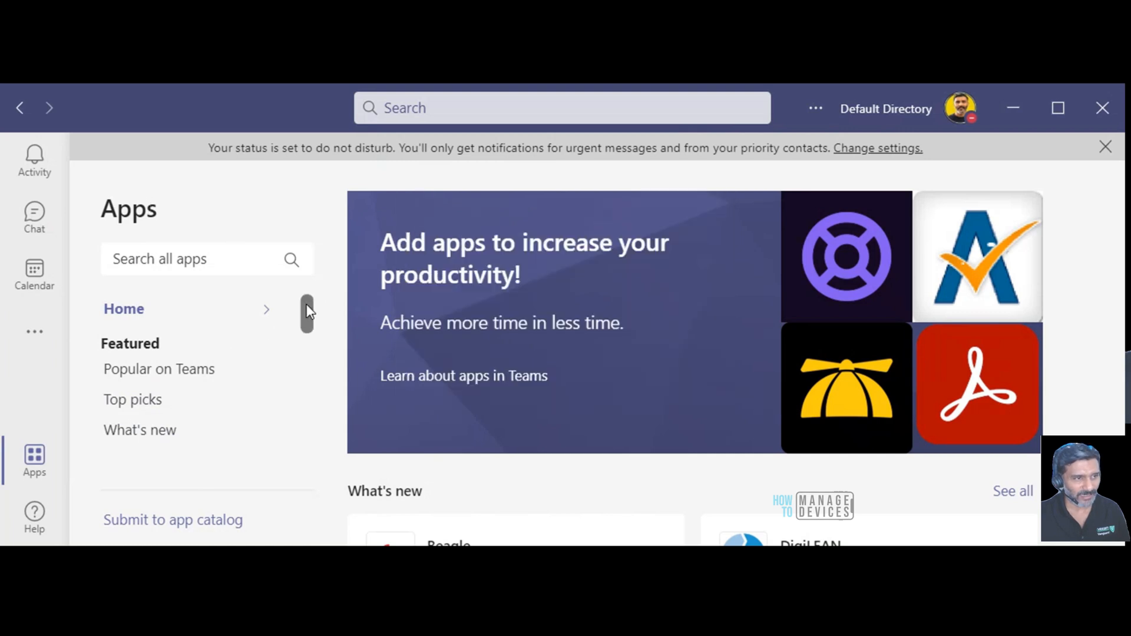
{"action": "scroll", "scroll_direction": "down", "scroll_amount": 3}
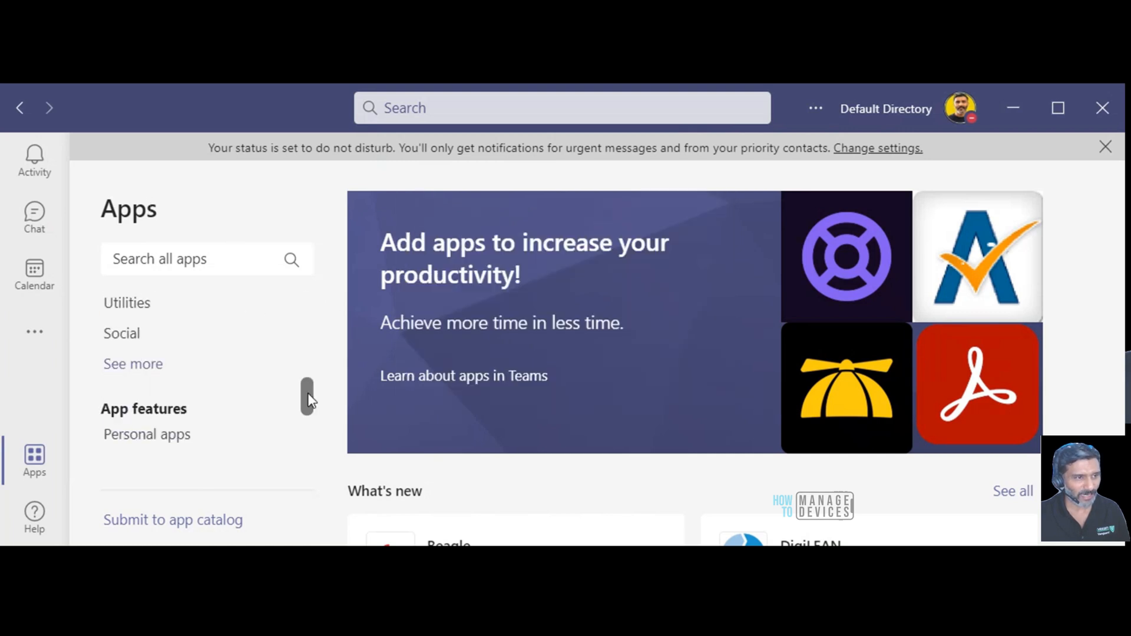
{"action": "scroll", "scroll_direction": "down", "scroll_amount": 3}
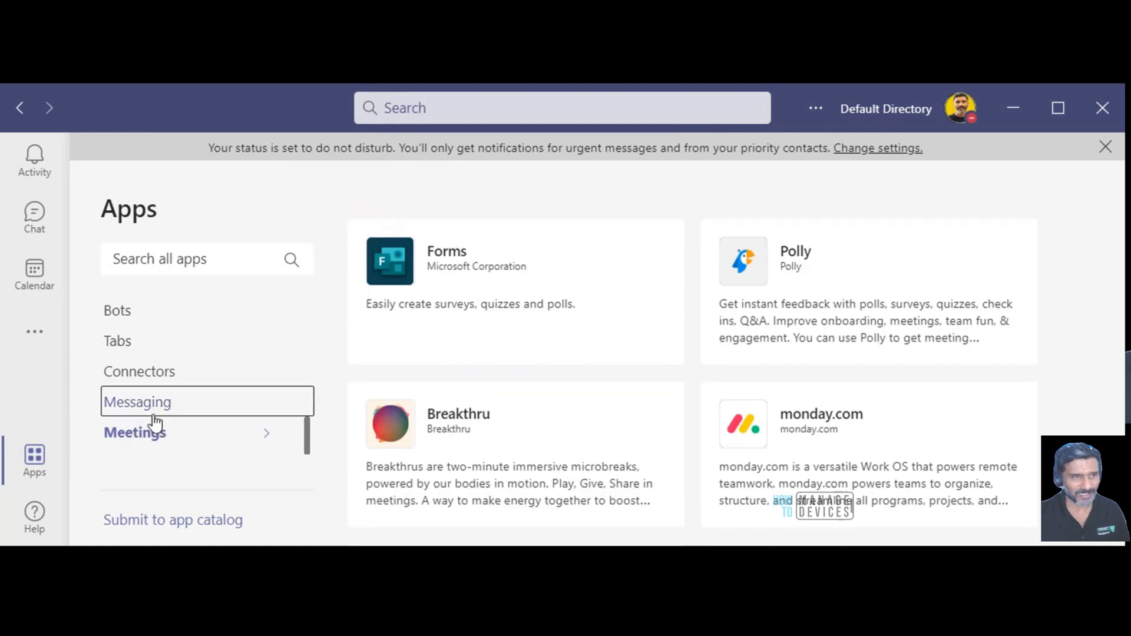
{"action": "mouse_move", "coordinate": [151, 414]}
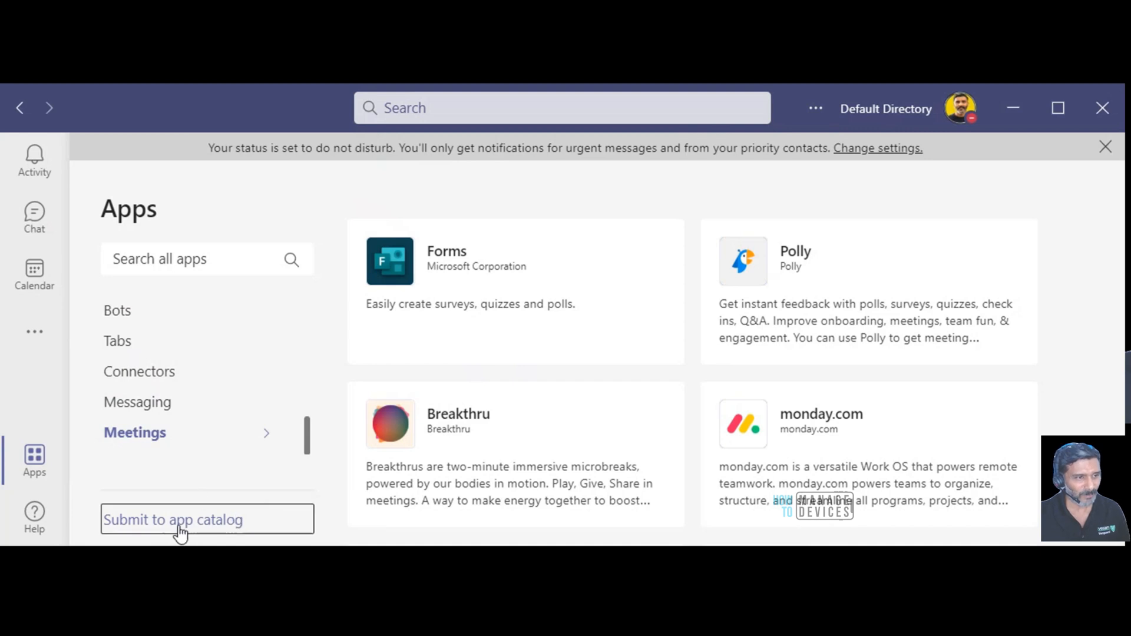
{"action": "mouse_move", "coordinate": [227, 531]}
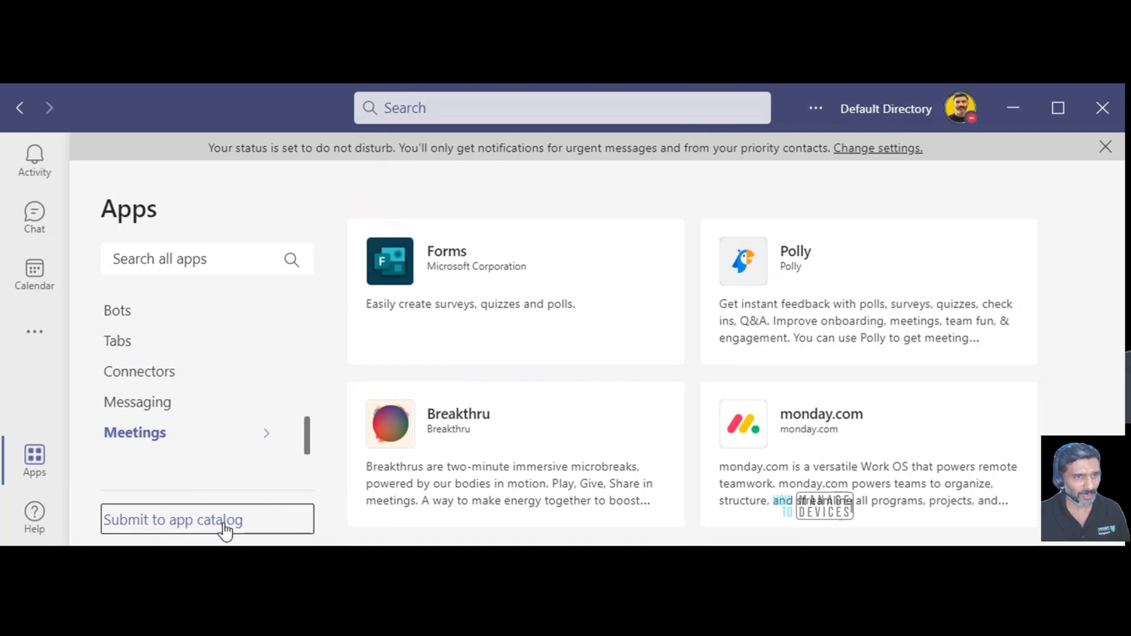
{"action": "mouse_move", "coordinate": [34, 278]}
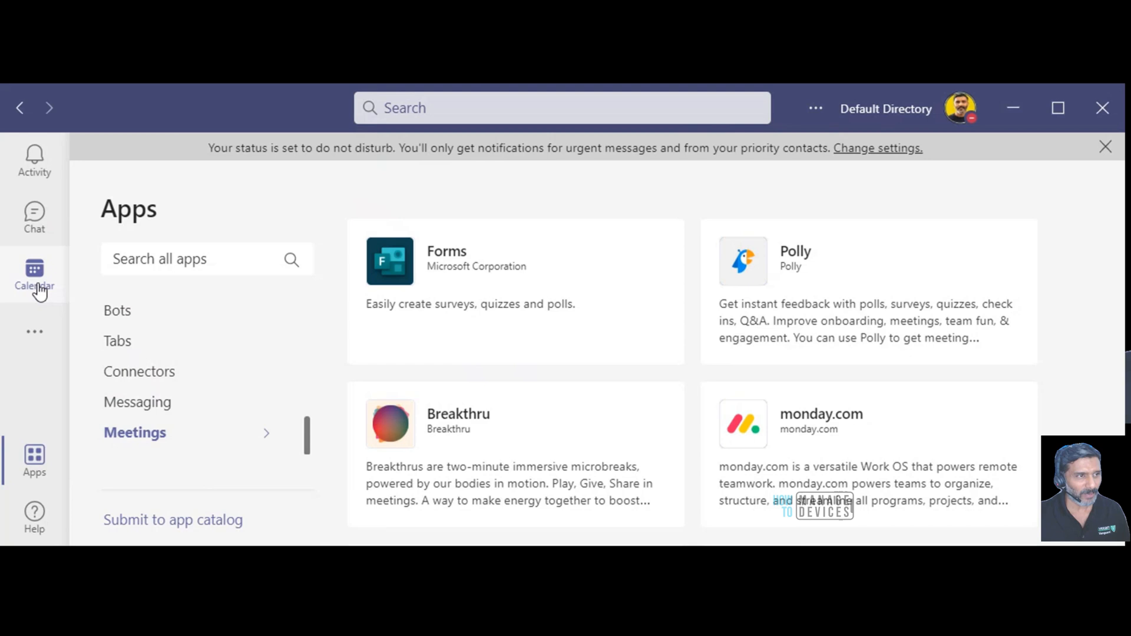
Step: Show the Calendar week view for 25–31 October 2021
{"action": "left_click", "coordinate": [34, 270]}
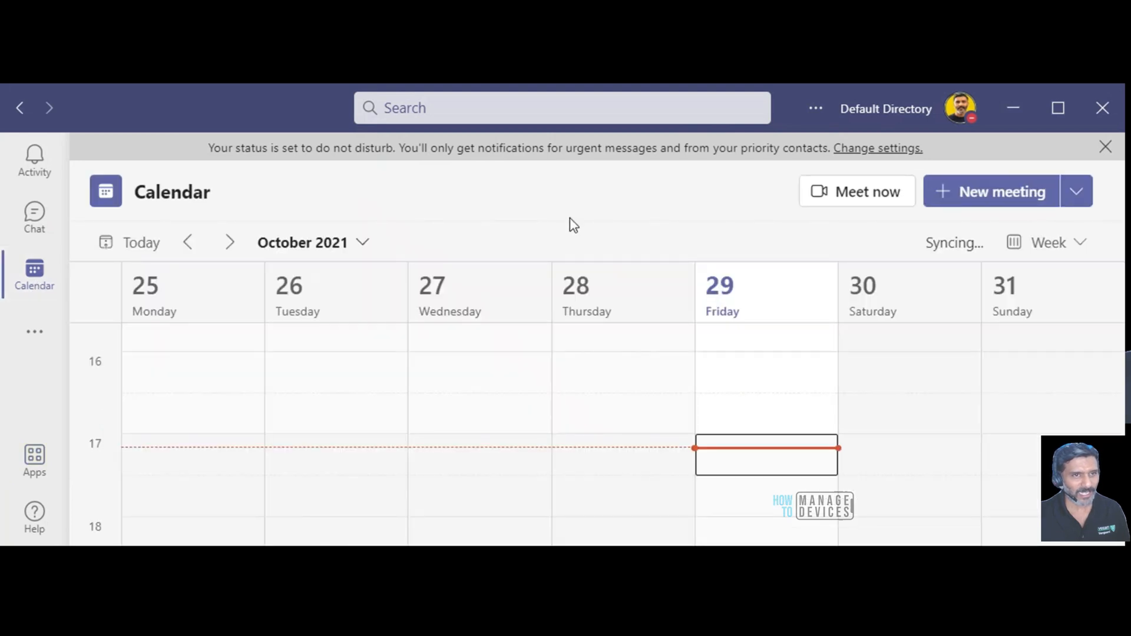
{"action": "mouse_move", "coordinate": [721, 323]}
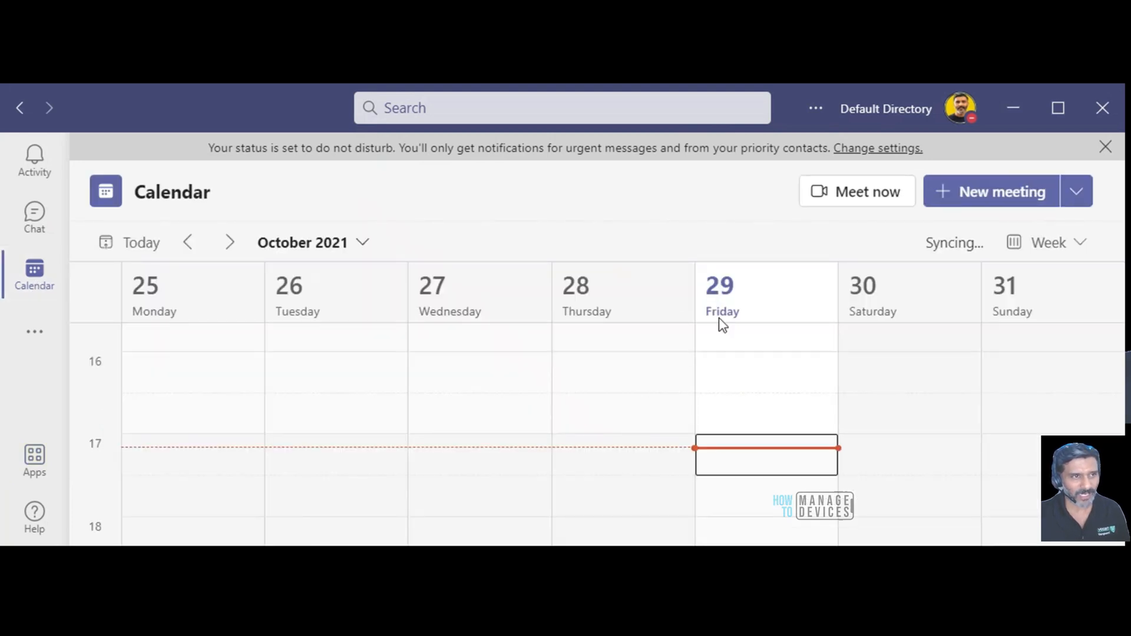
{"action": "mouse_move", "coordinate": [887, 254]}
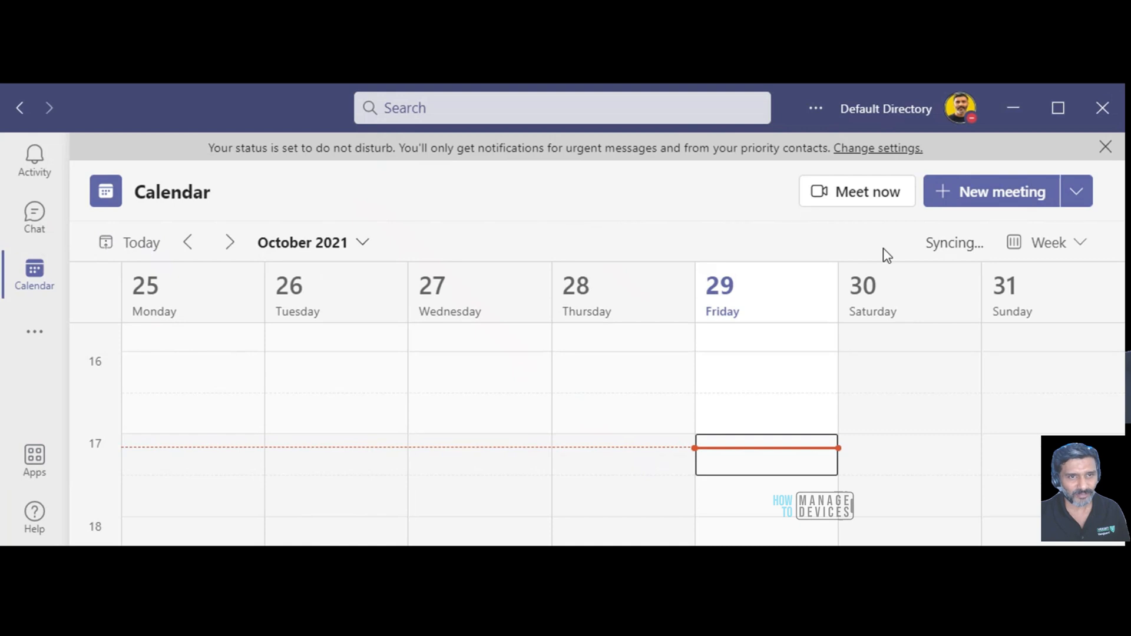
{"action": "mouse_move", "coordinate": [1081, 154]}
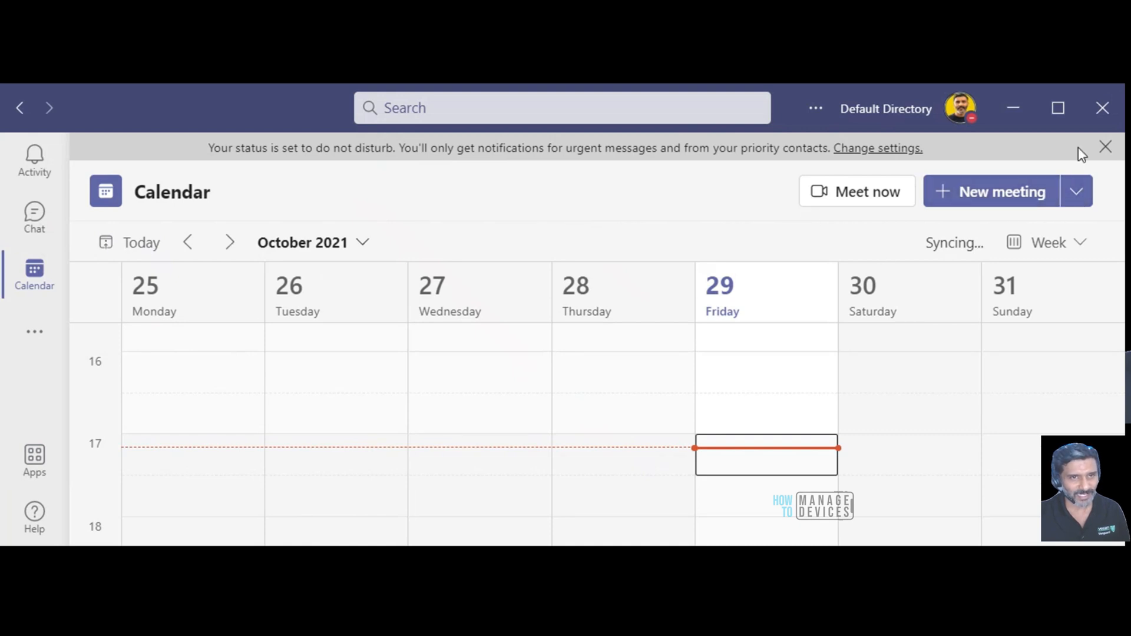
{"action": "left_click", "coordinate": [1077, 191]}
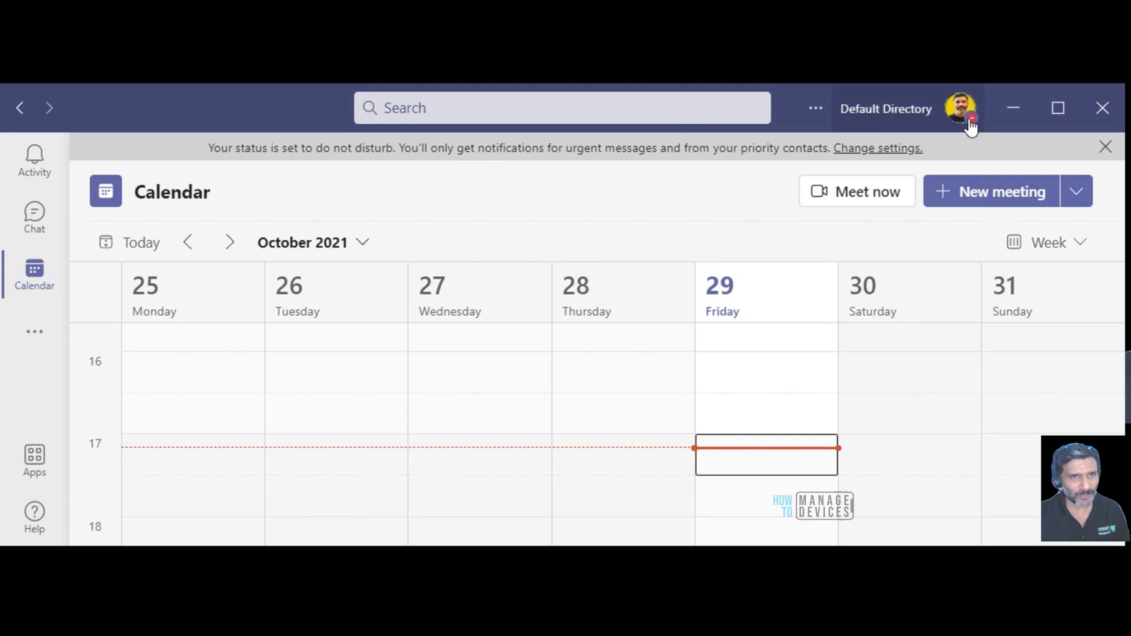
Step: Set the status message to 'Hello - I'm out of office until 8th of Nov!'
{"action": "left_click", "coordinate": [963, 110]}
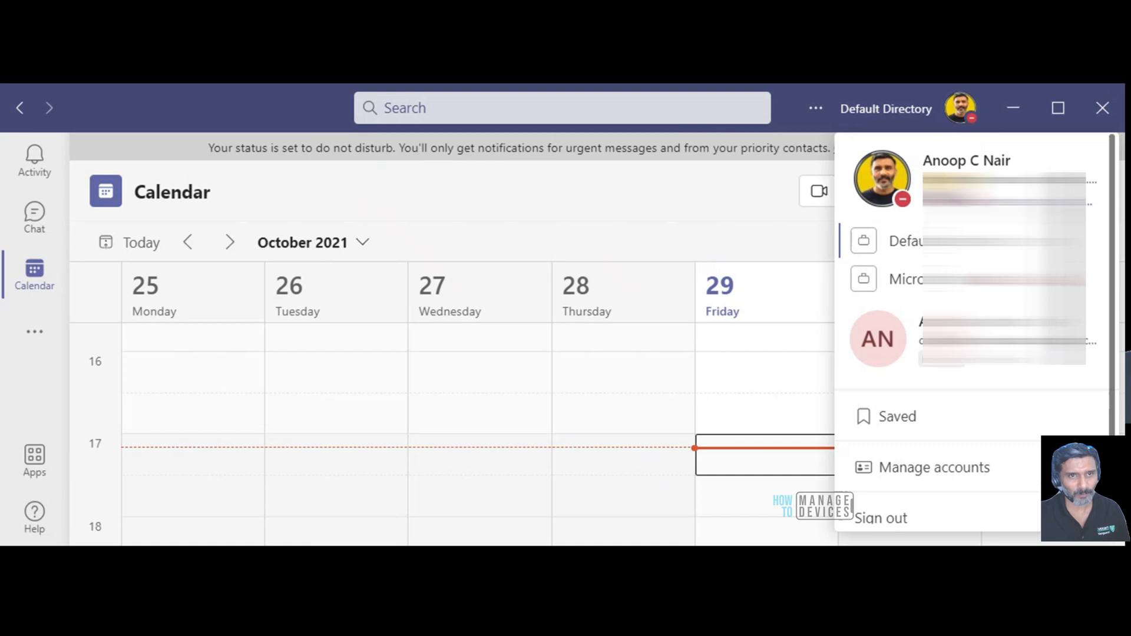
{"action": "mouse_move", "coordinate": [904, 425]}
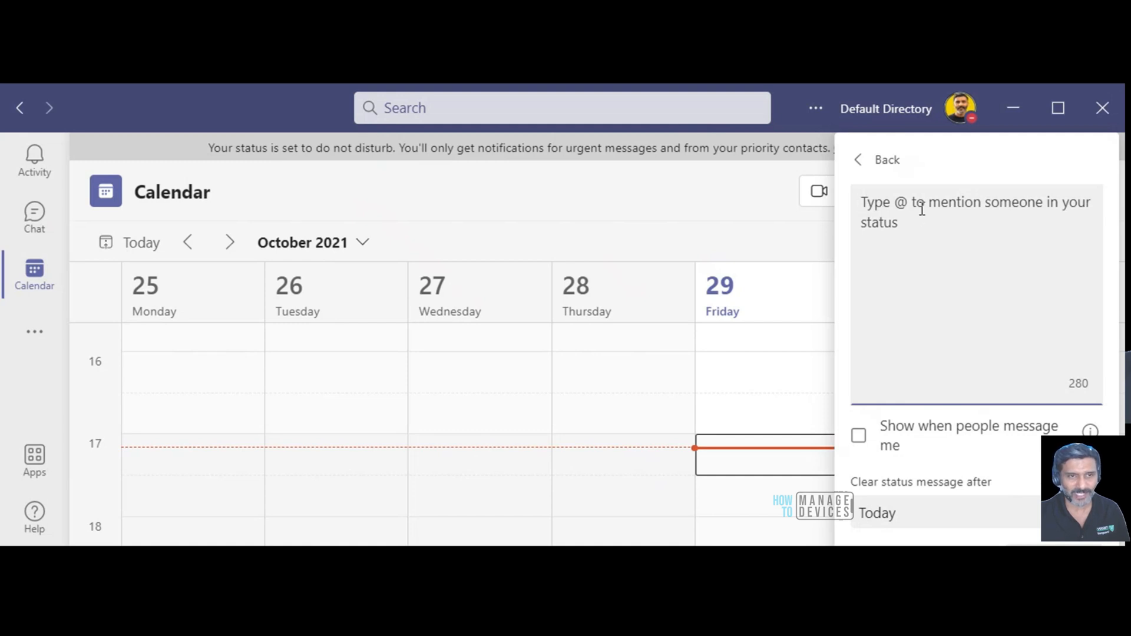
{"action": "type", "text": "Hello"}
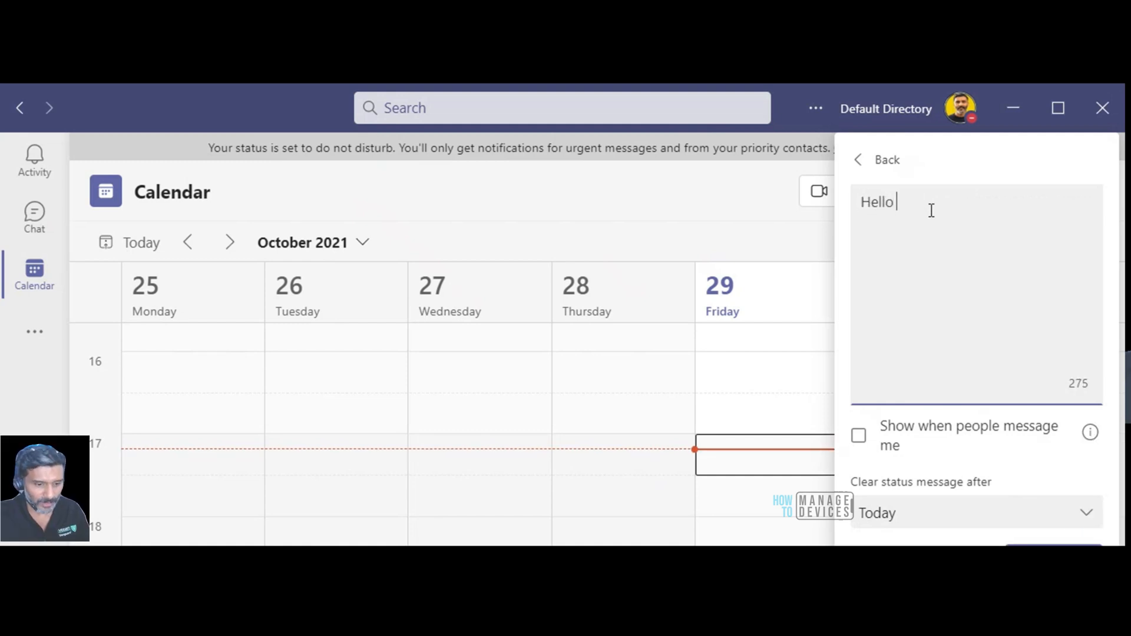
{"action": "type", "text": "- I'm out"}
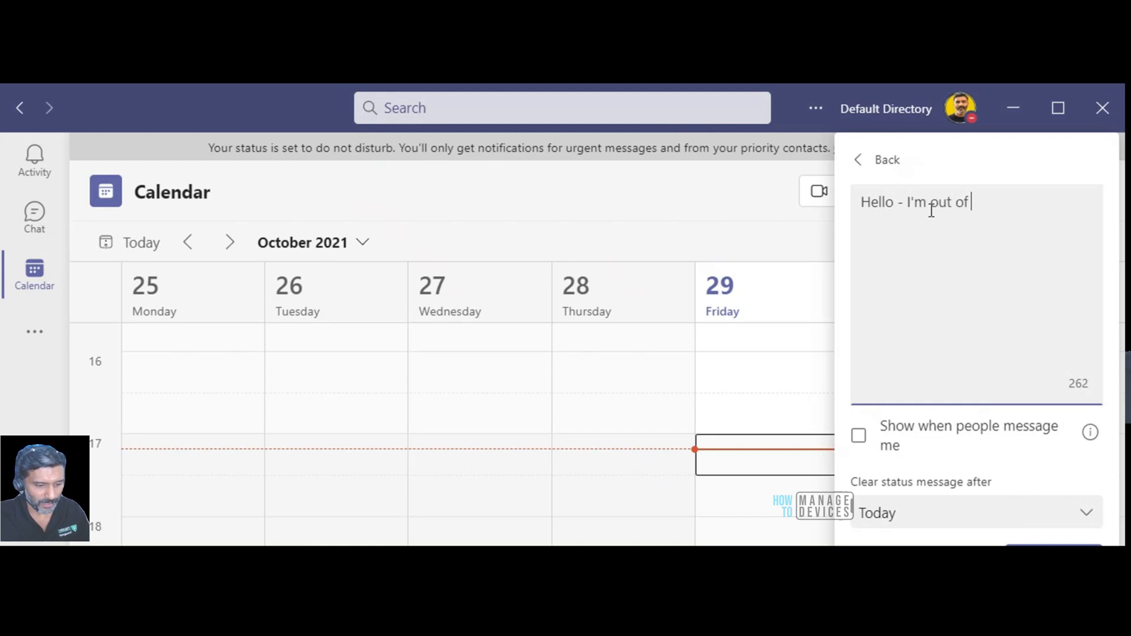
{"action": "type", "text": "office until"}
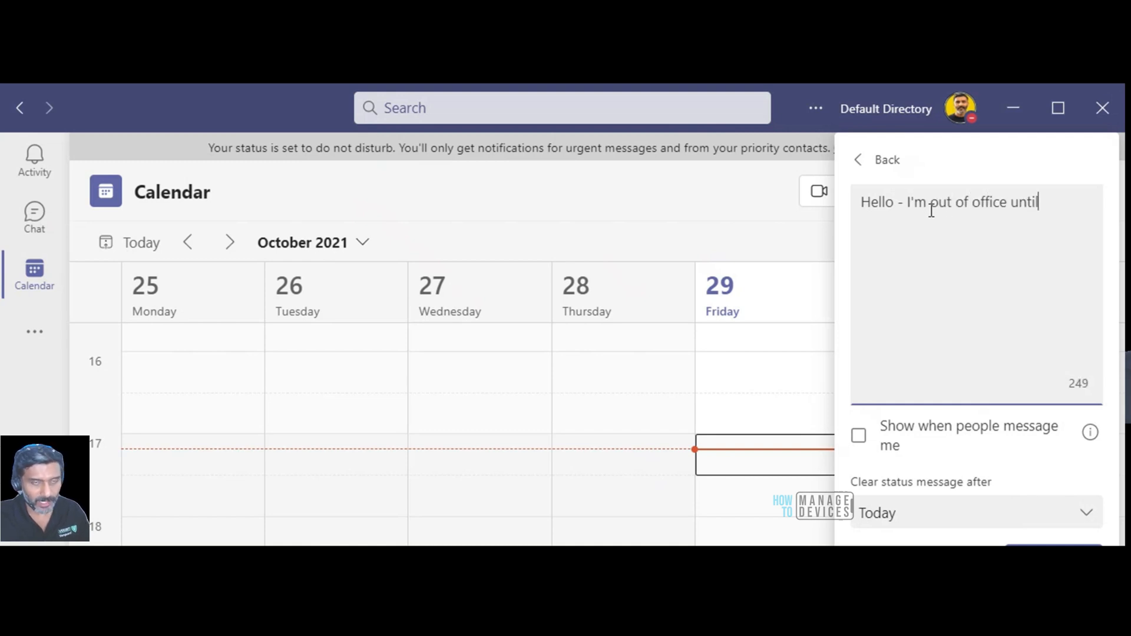
{"action": "type", "text": "en"}
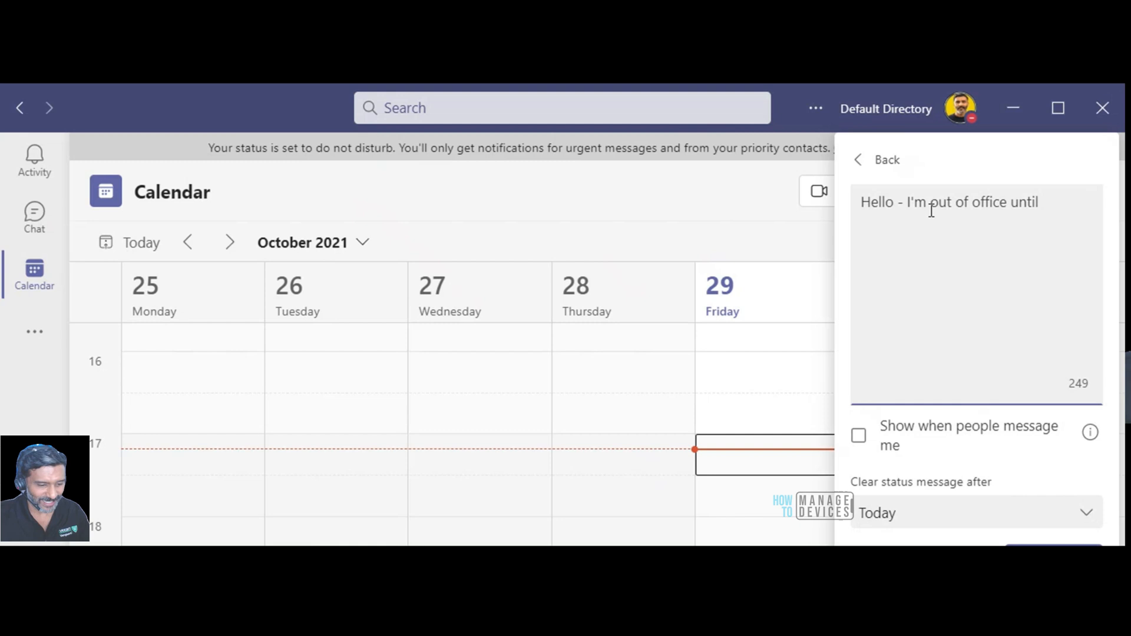
{"action": "type", "text": "8th of Nov!"}
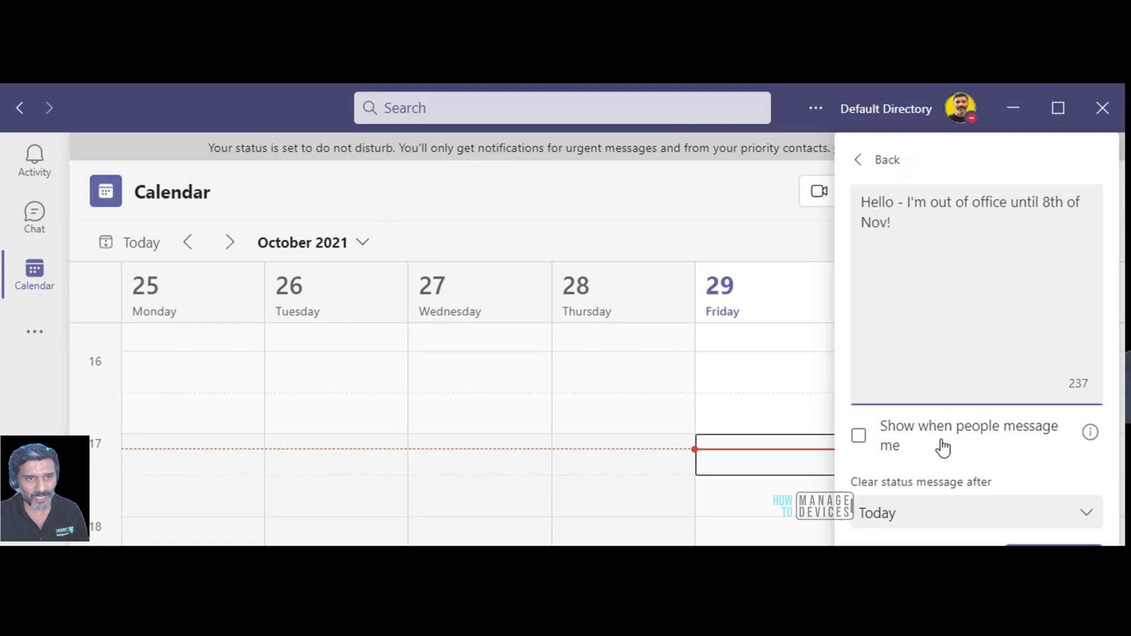
{"action": "mouse_move", "coordinate": [1038, 372]}
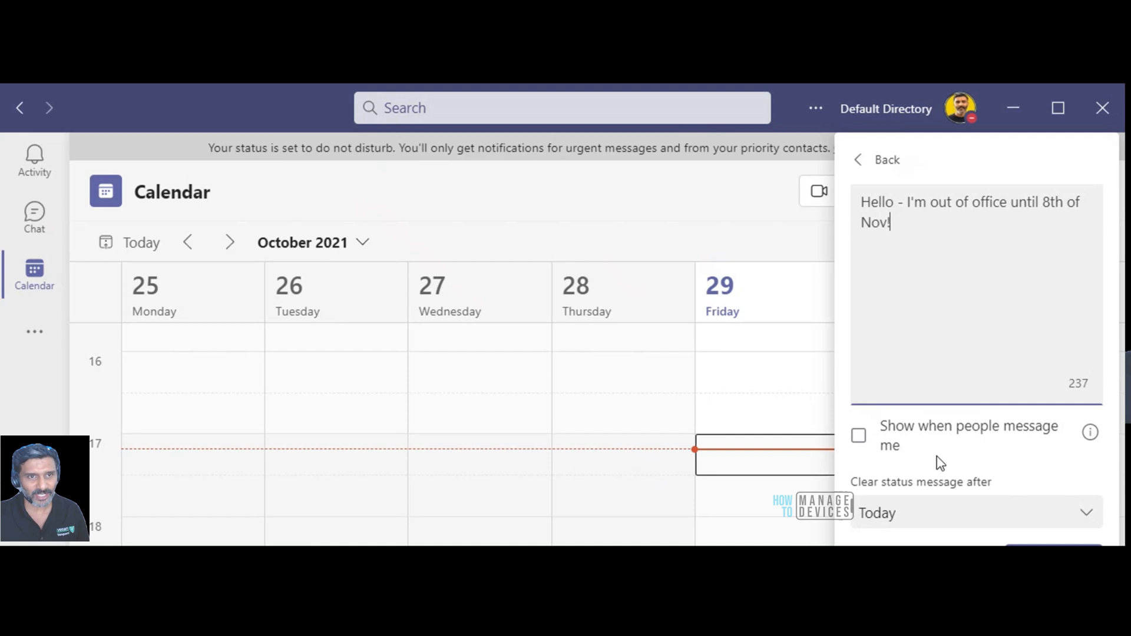
{"action": "mouse_move", "coordinate": [1089, 431]}
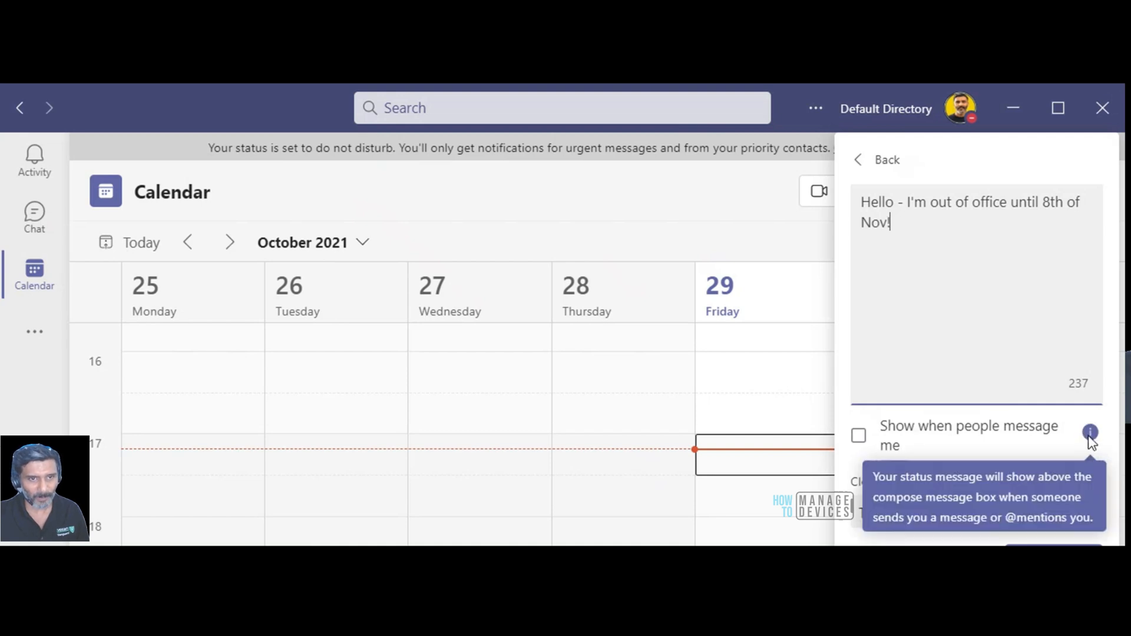
{"action": "mouse_move", "coordinate": [1097, 454]}
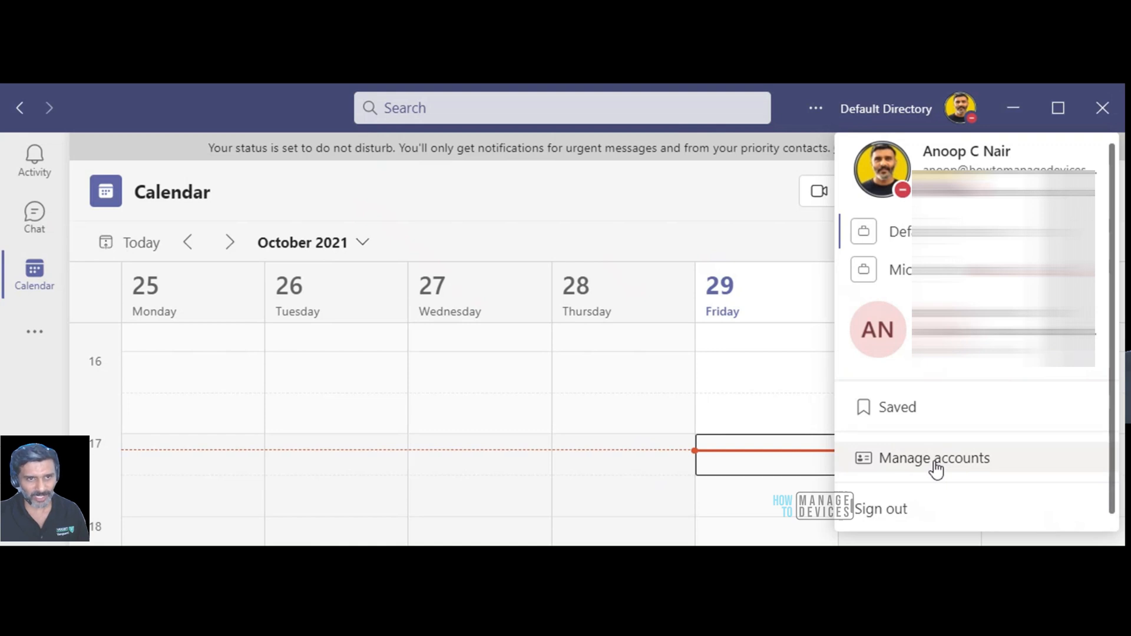
Step: Go to Settings > General and open the Out of Office scheduling page
{"action": "left_click", "coordinate": [934, 459]}
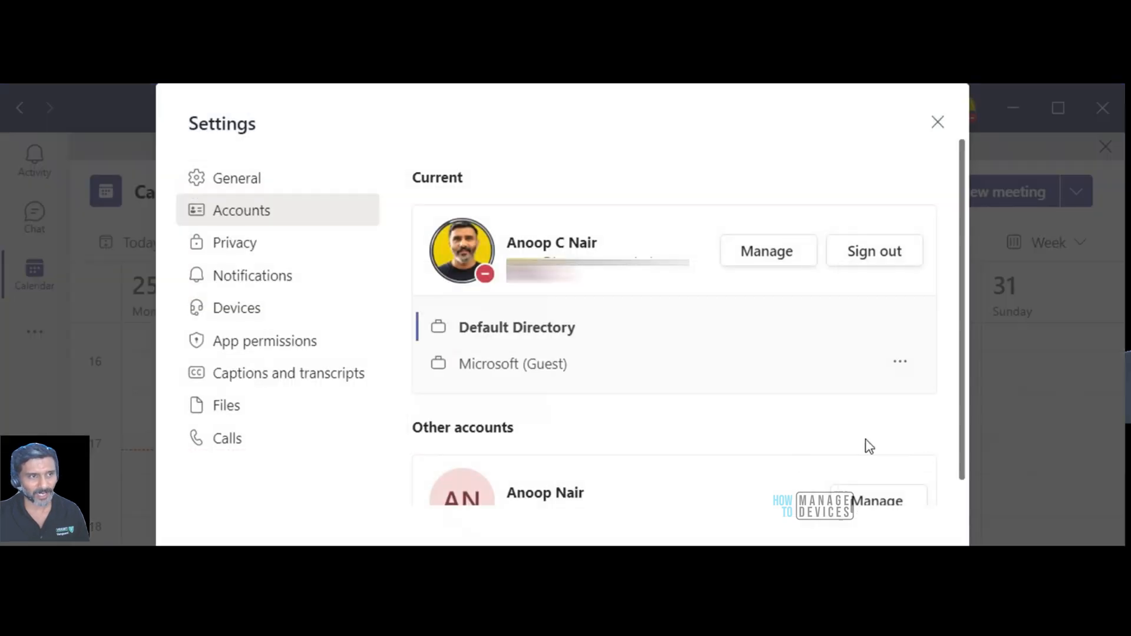
{"action": "scroll", "scroll_direction": "down", "scroll_amount": 3}
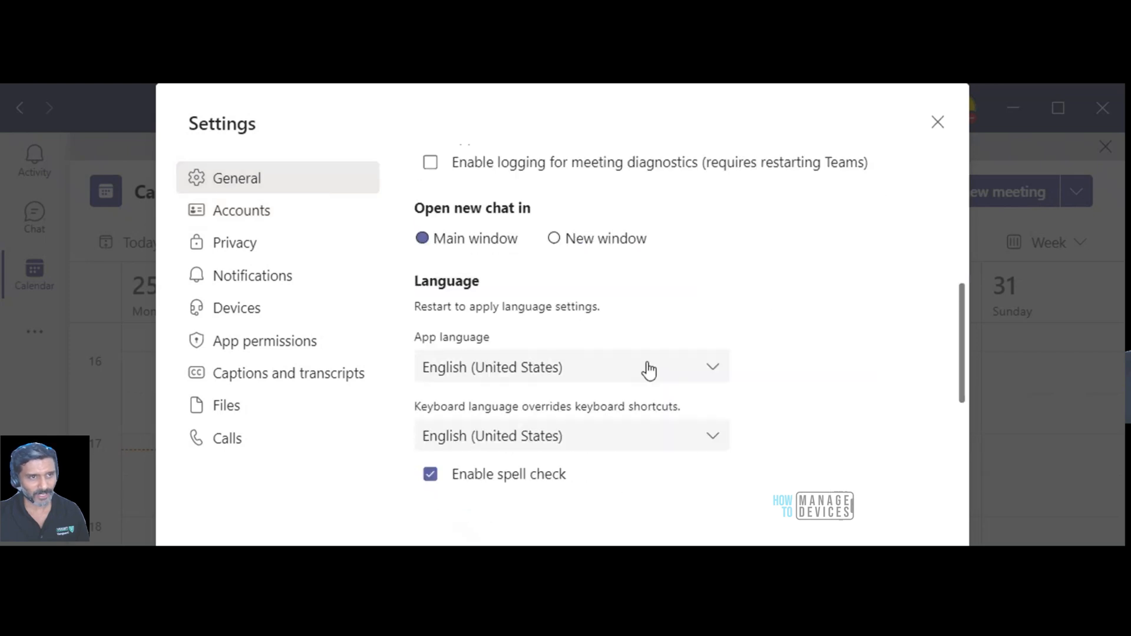
{"action": "scroll", "scroll_direction": "down", "scroll_amount": 3}
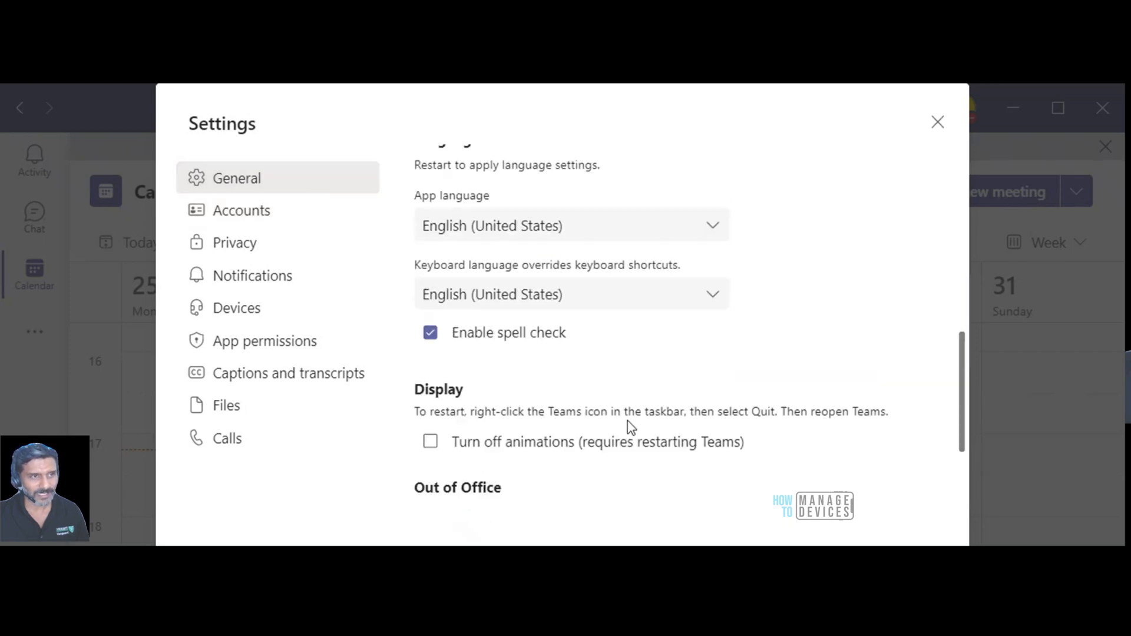
{"action": "scroll", "scroll_direction": "down", "scroll_amount": 3}
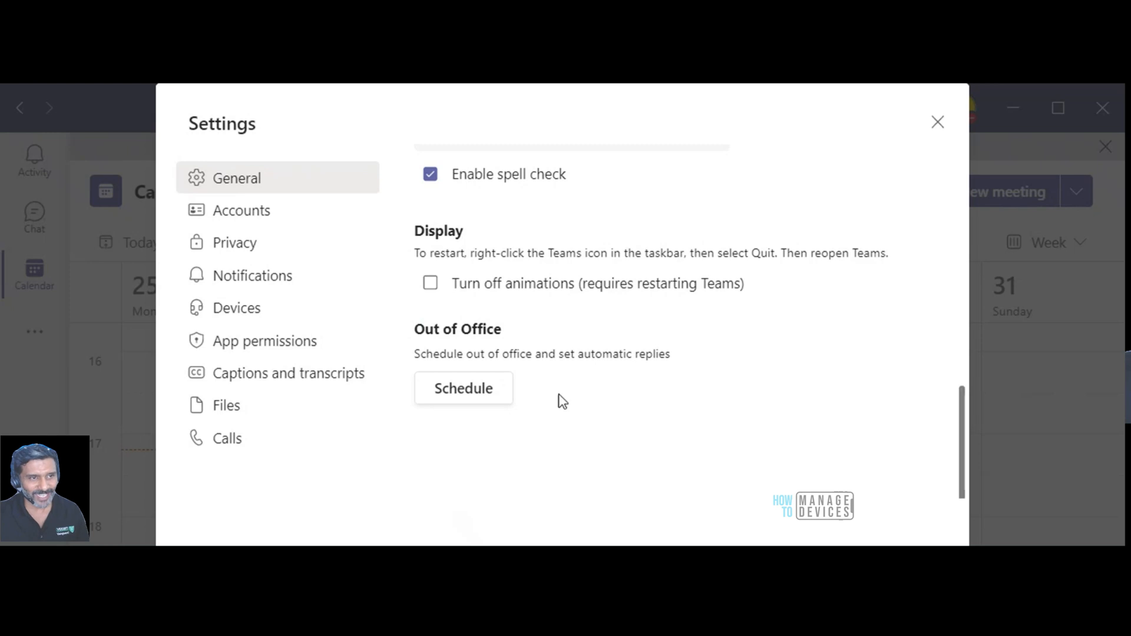
{"action": "mouse_move", "coordinate": [564, 313]}
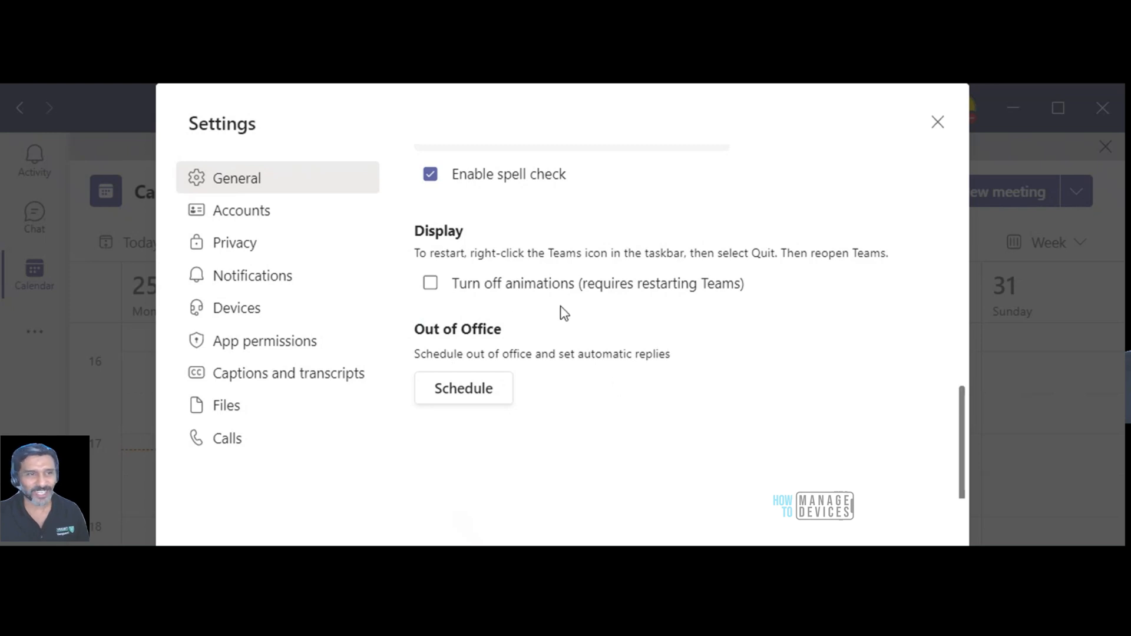
{"action": "mouse_move", "coordinate": [520, 381]}
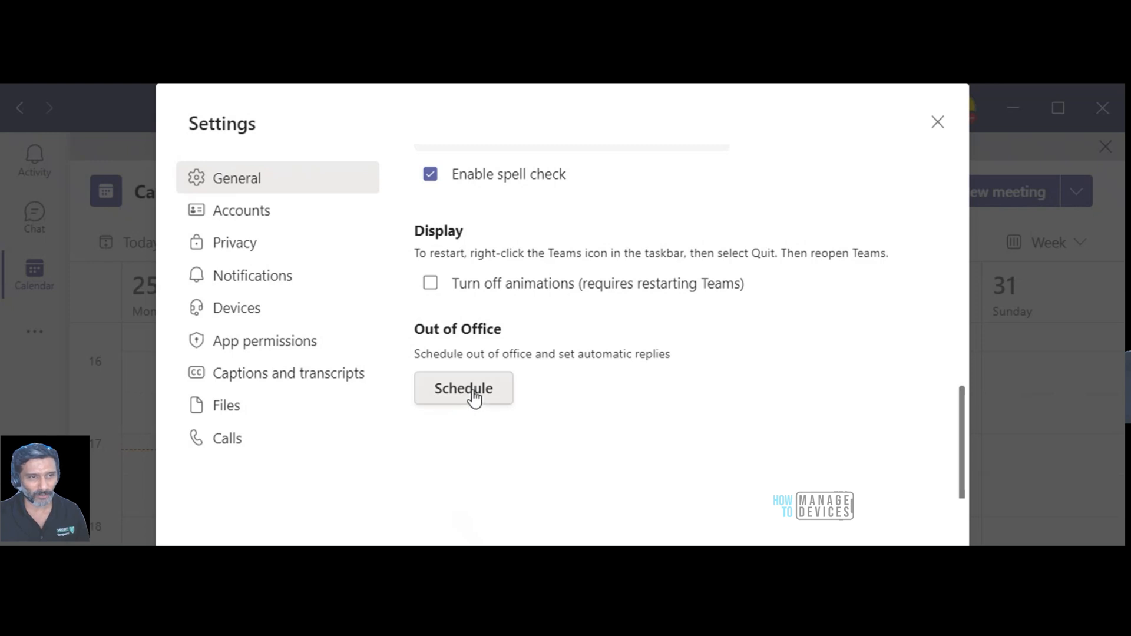
{"action": "left_click", "coordinate": [463, 388]}
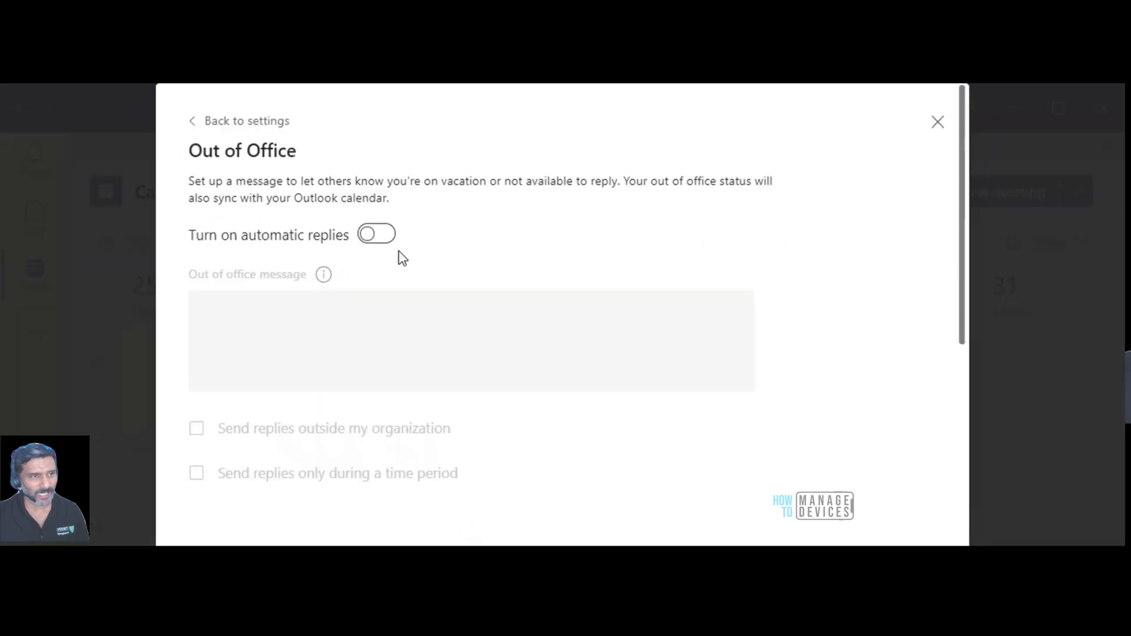
Step: Switch on the 'Turn on automatic replies' toggle on the Out of Office page
{"action": "left_click", "coordinate": [376, 234]}
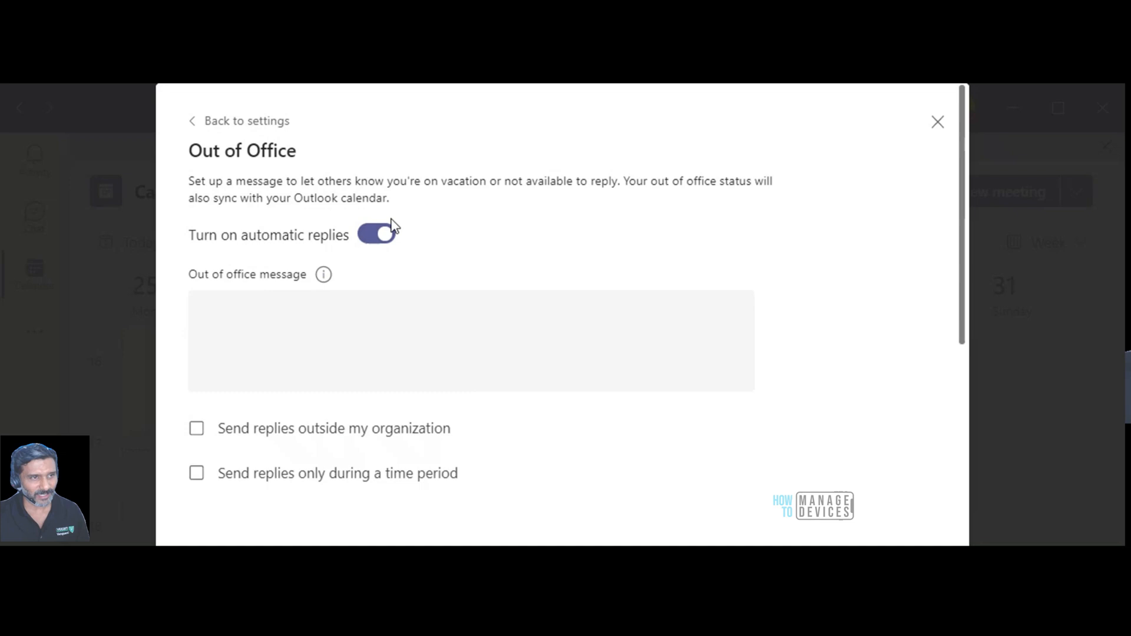
{"action": "mouse_move", "coordinate": [324, 275]}
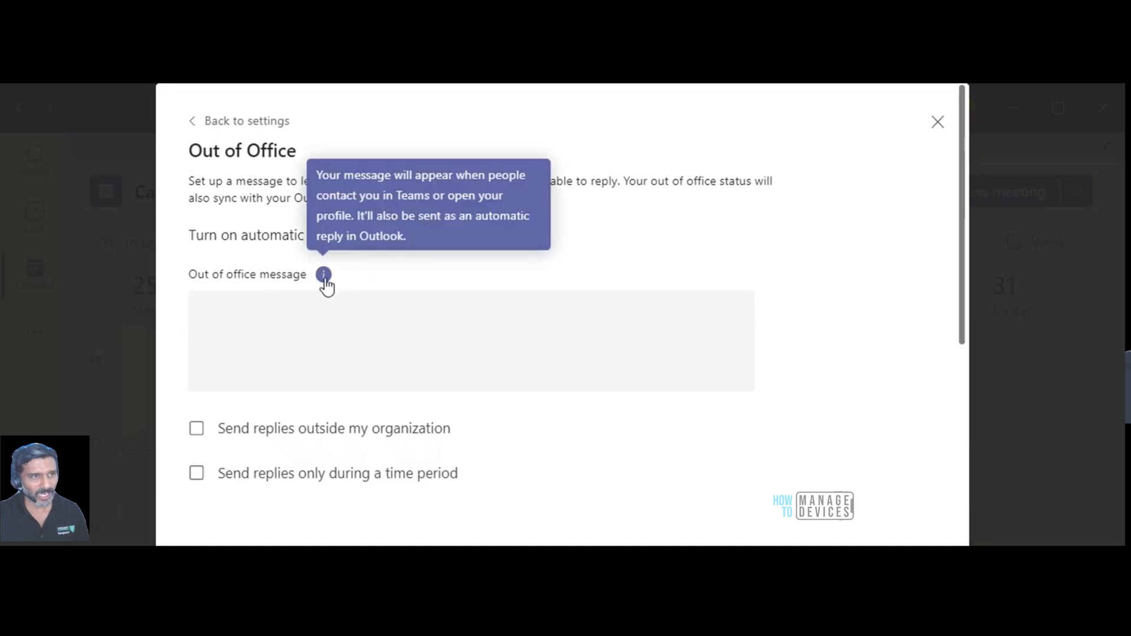
{"action": "mouse_move", "coordinate": [320, 288]}
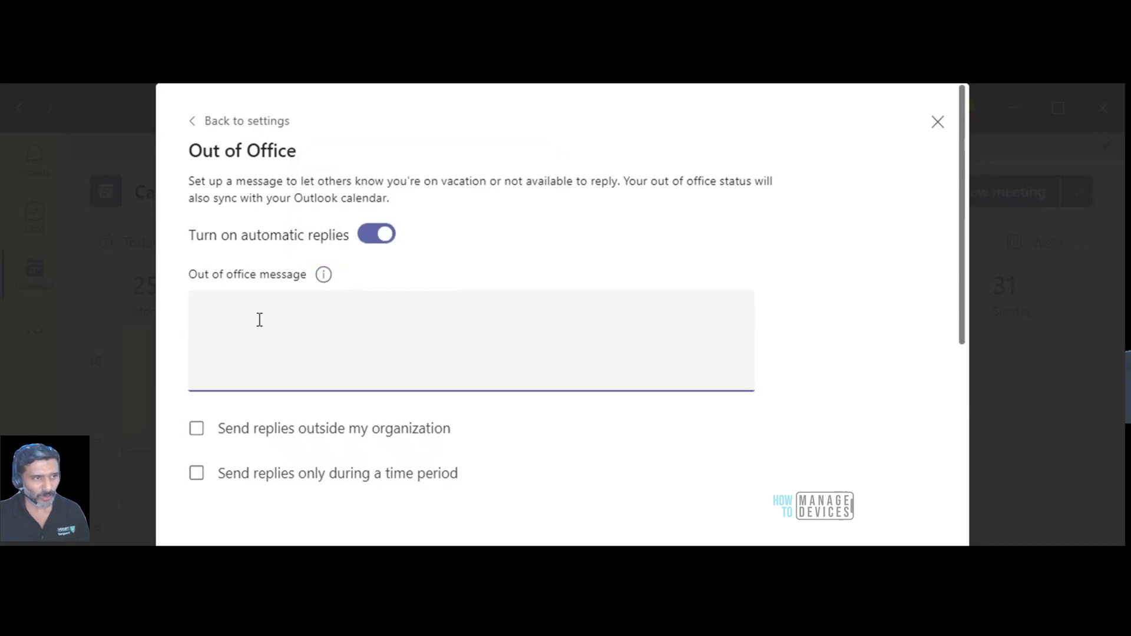
Step: Write the reply 'Hello - I'm out on vacation until 8th of November 2021!' plus a KR sign-off
{"action": "type", "text": "Hello -"}
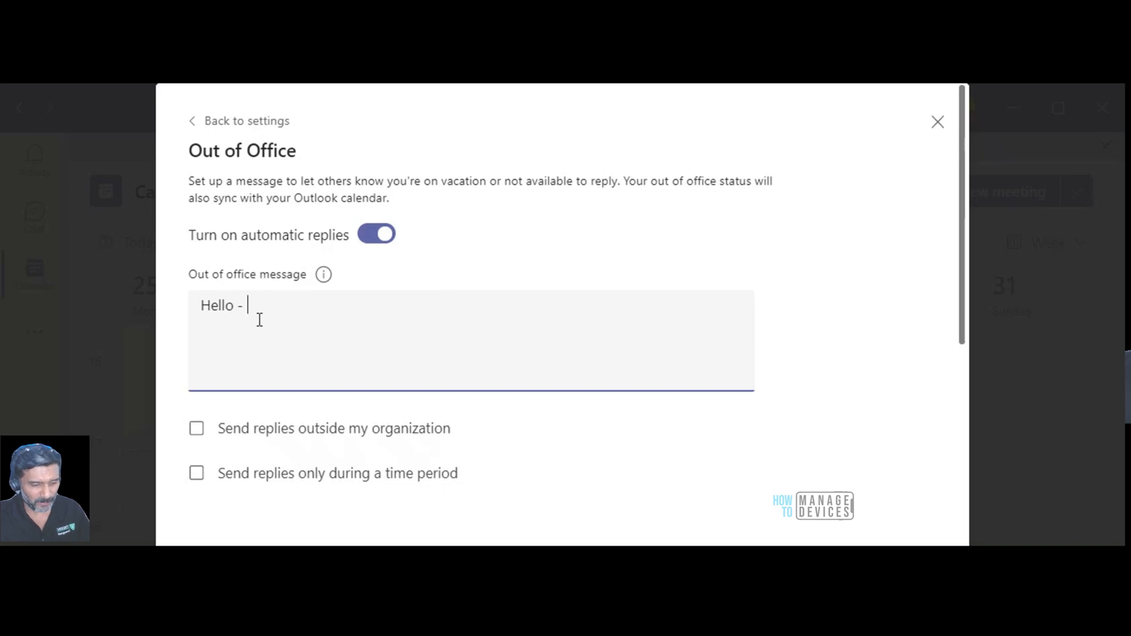
{"action": "type", "text": "I'm out"}
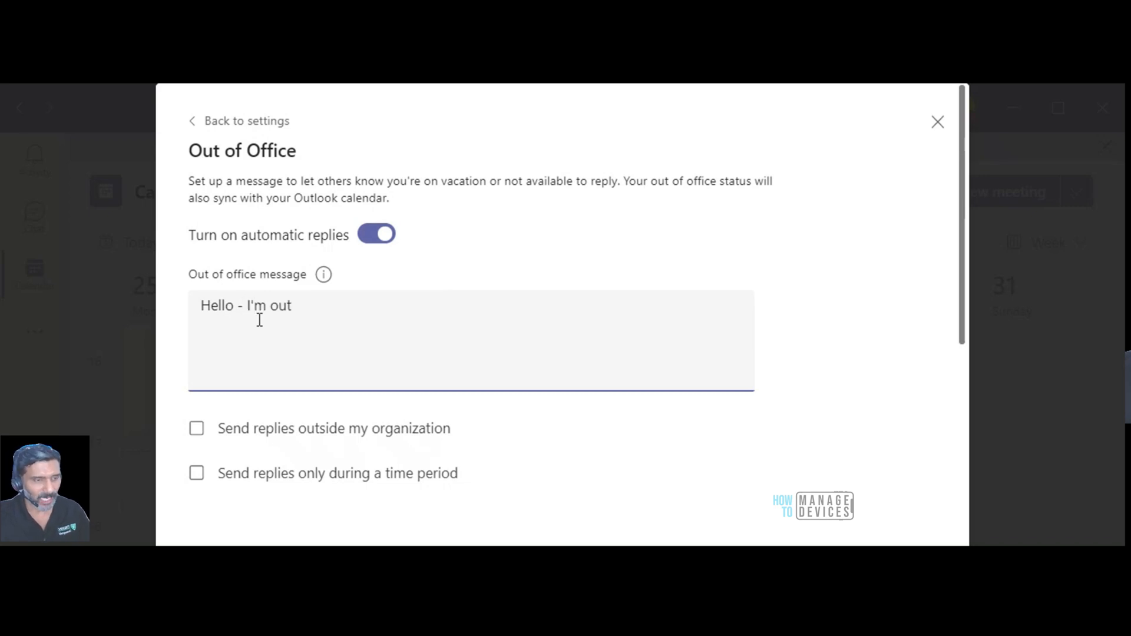
{"action": "type", "text": "on vsa"}
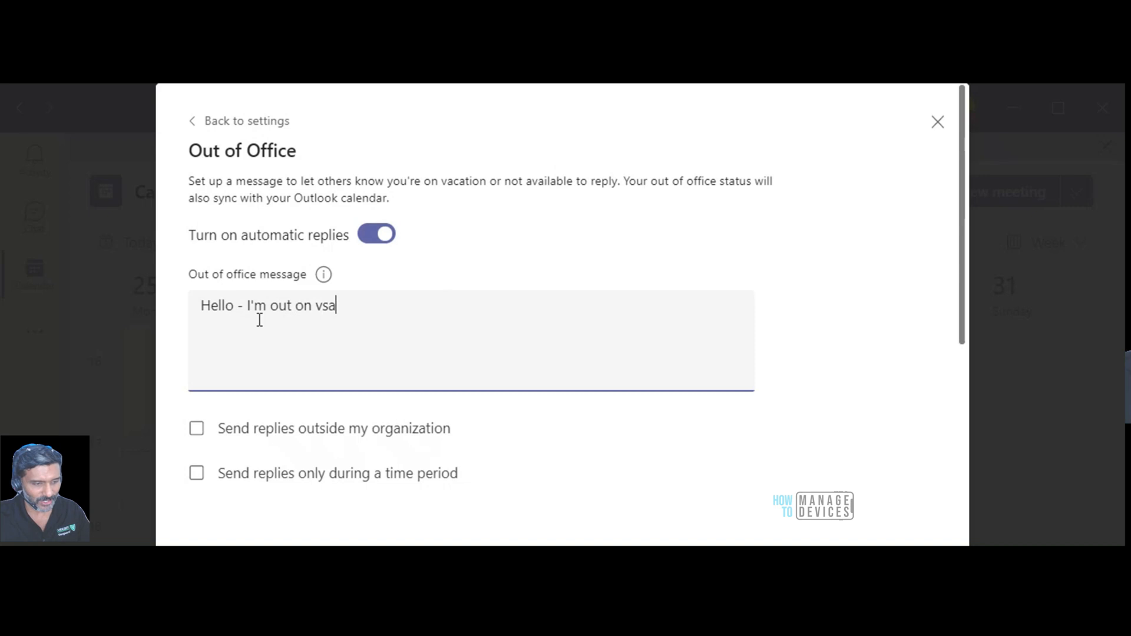
{"action": "key", "text": "Backspace"}
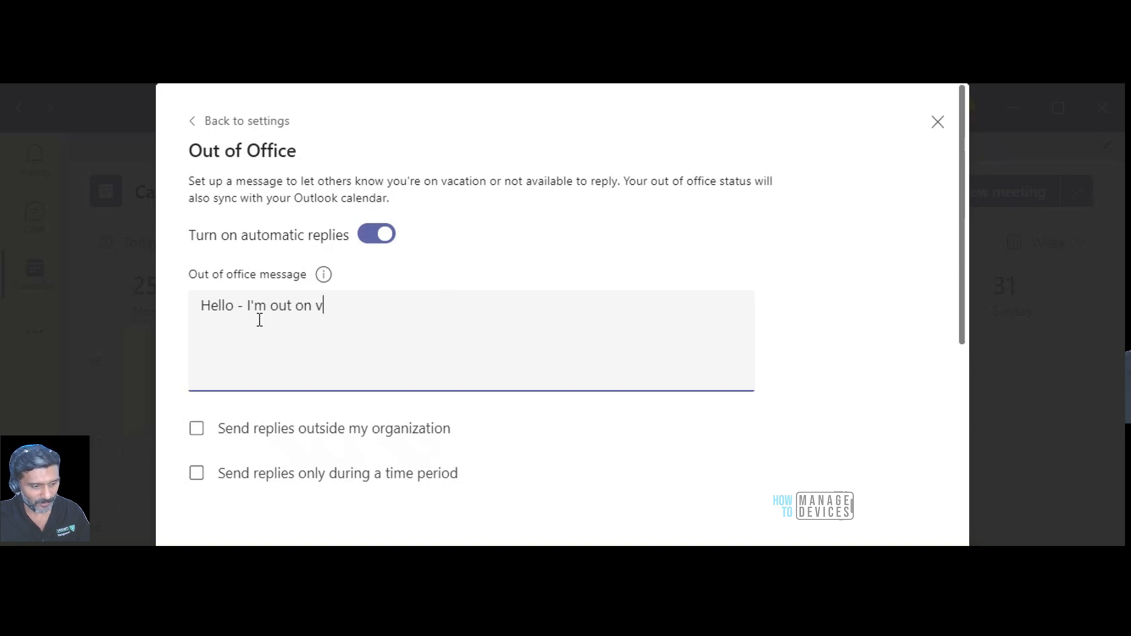
{"action": "type", "text": "acation until 8"}
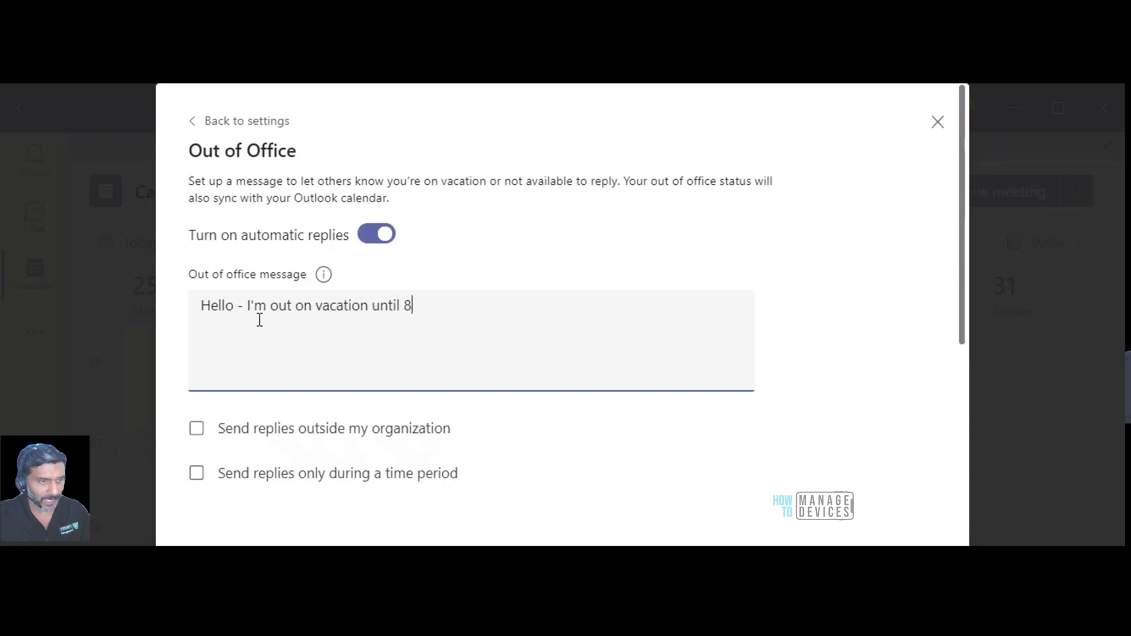
{"action": "type", "text": "th of No"}
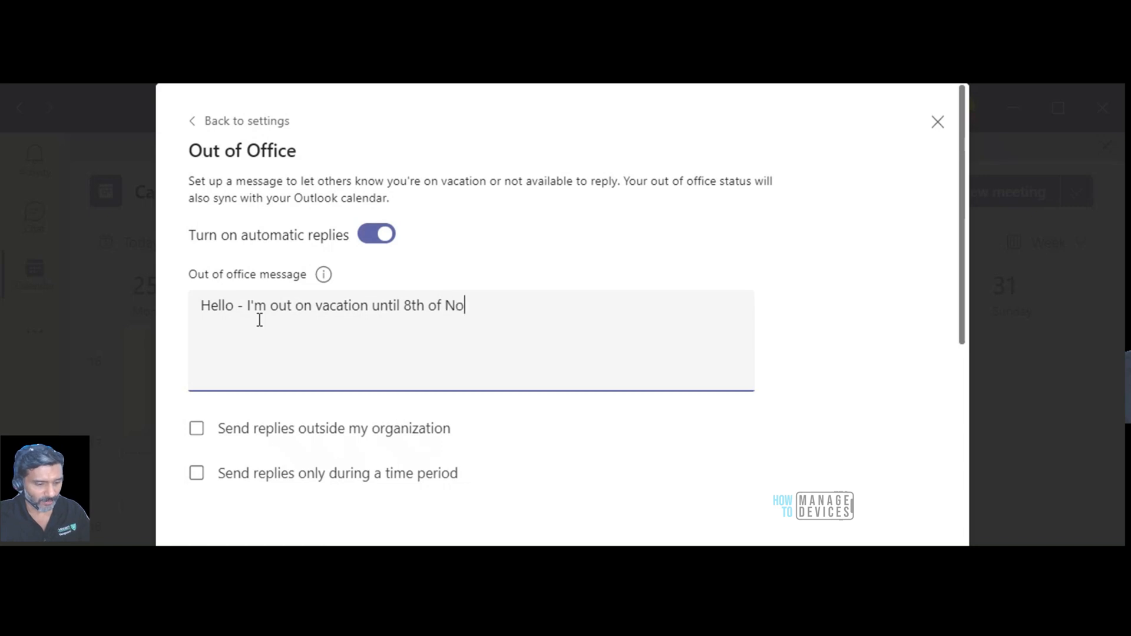
{"action": "type", "text": "vember 202"}
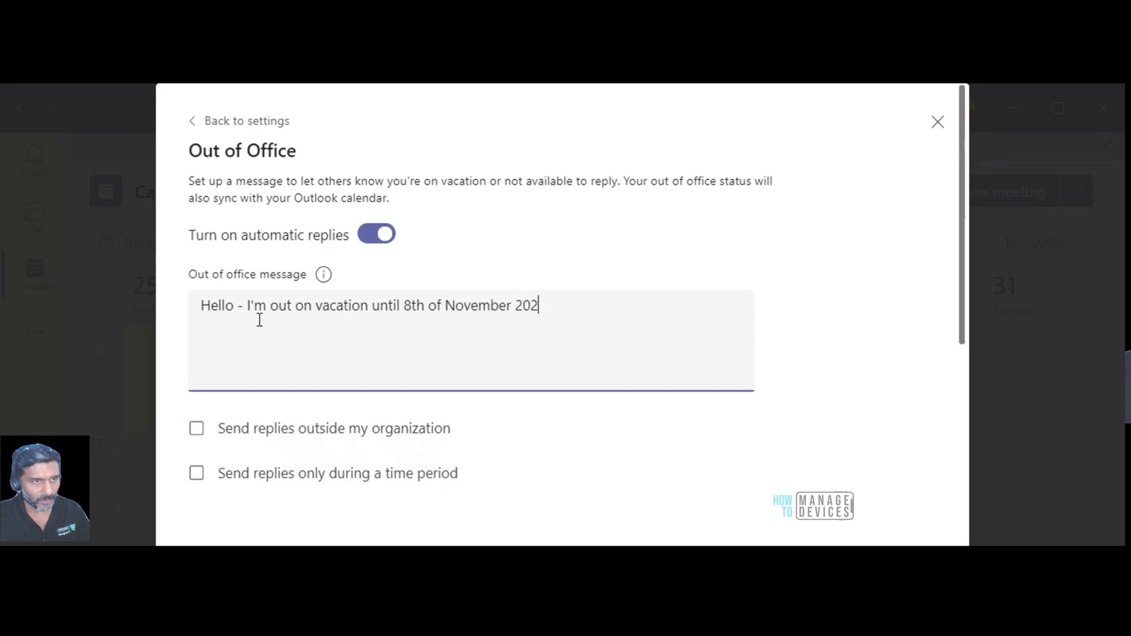
{"action": "type", "text": "1!"}
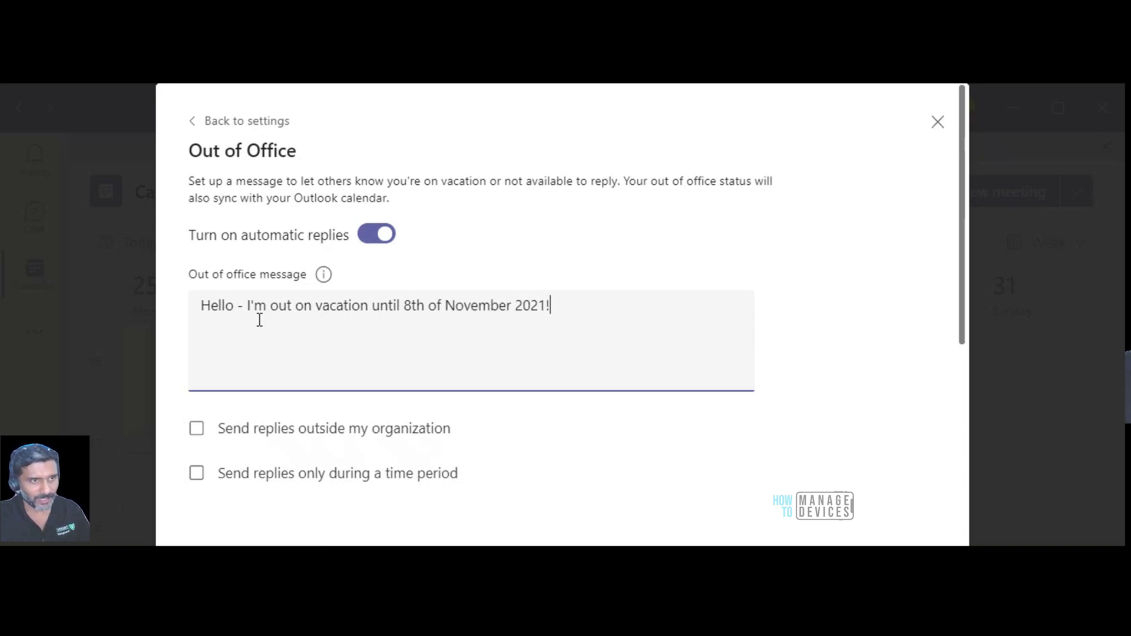
{"action": "key", "text": "Enter"}
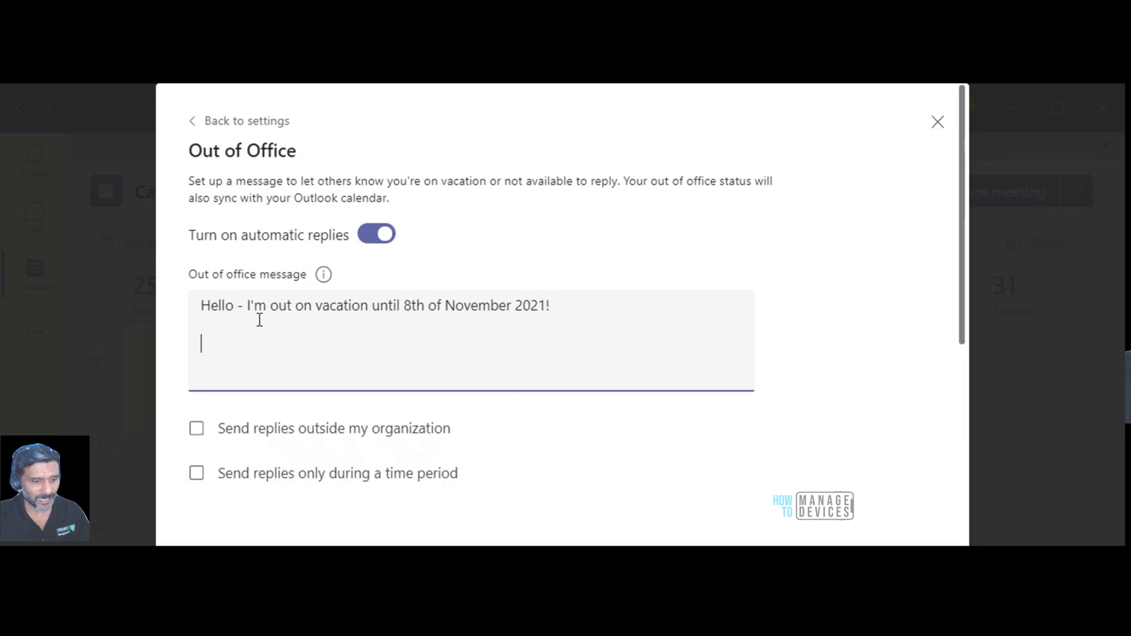
{"action": "type", "text": "KR"}
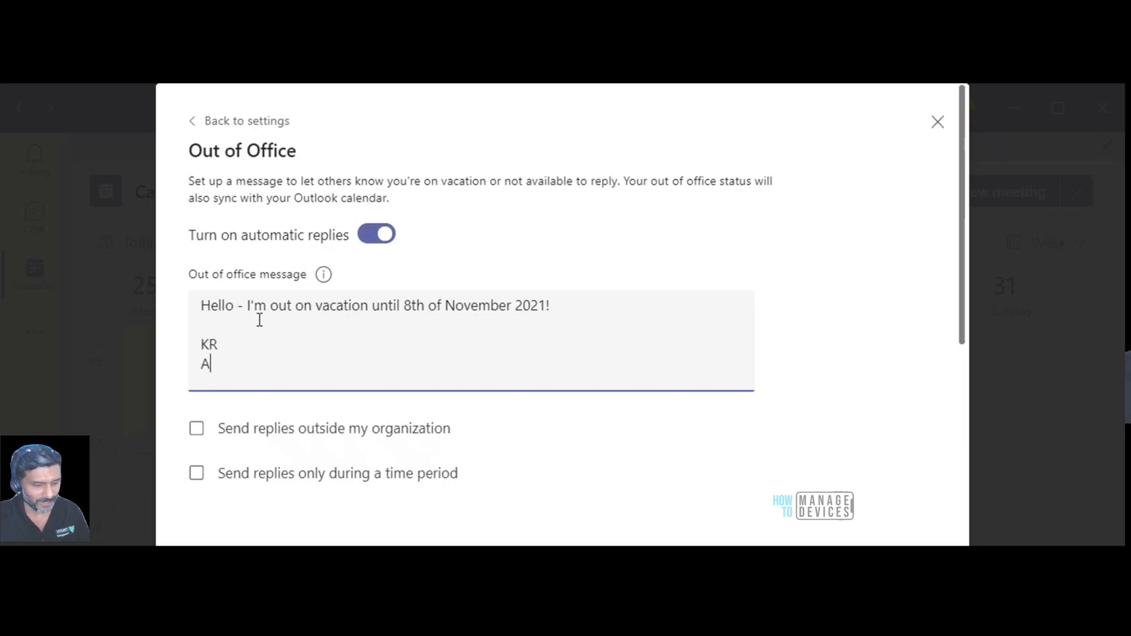
{"action": "type", "text": "noop"}
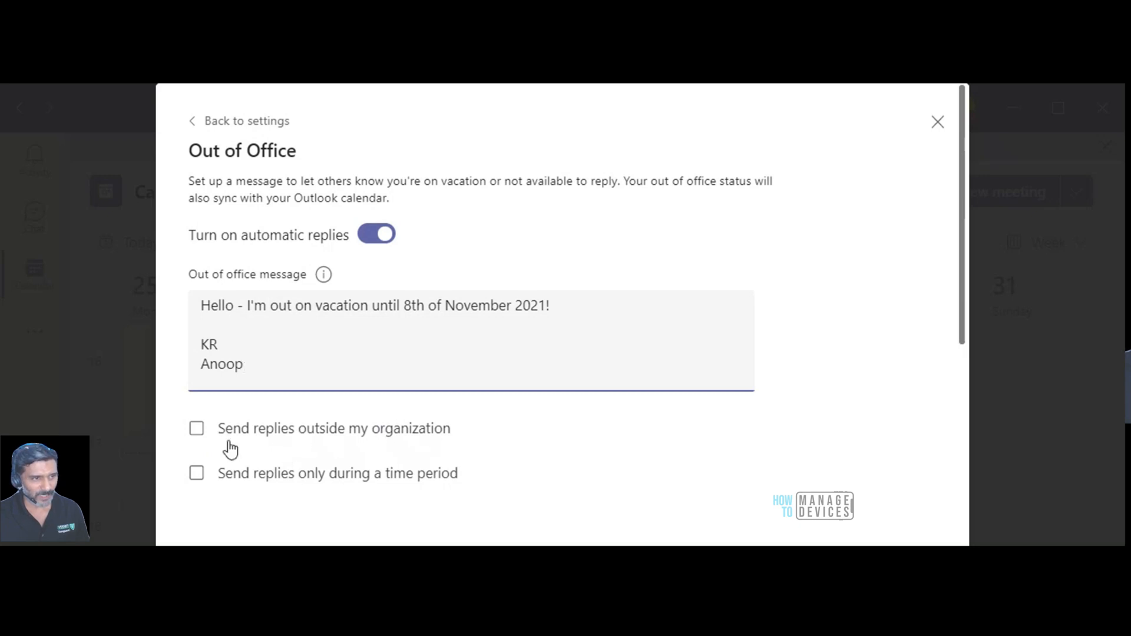
{"action": "mouse_move", "coordinate": [328, 450]}
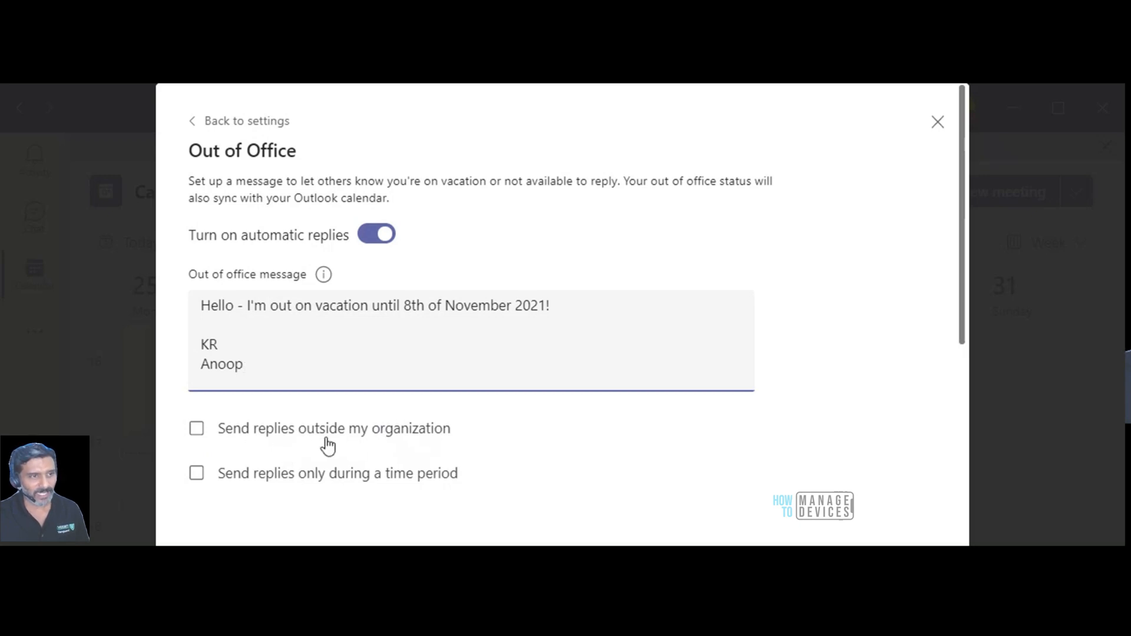
{"action": "mouse_move", "coordinate": [377, 468]}
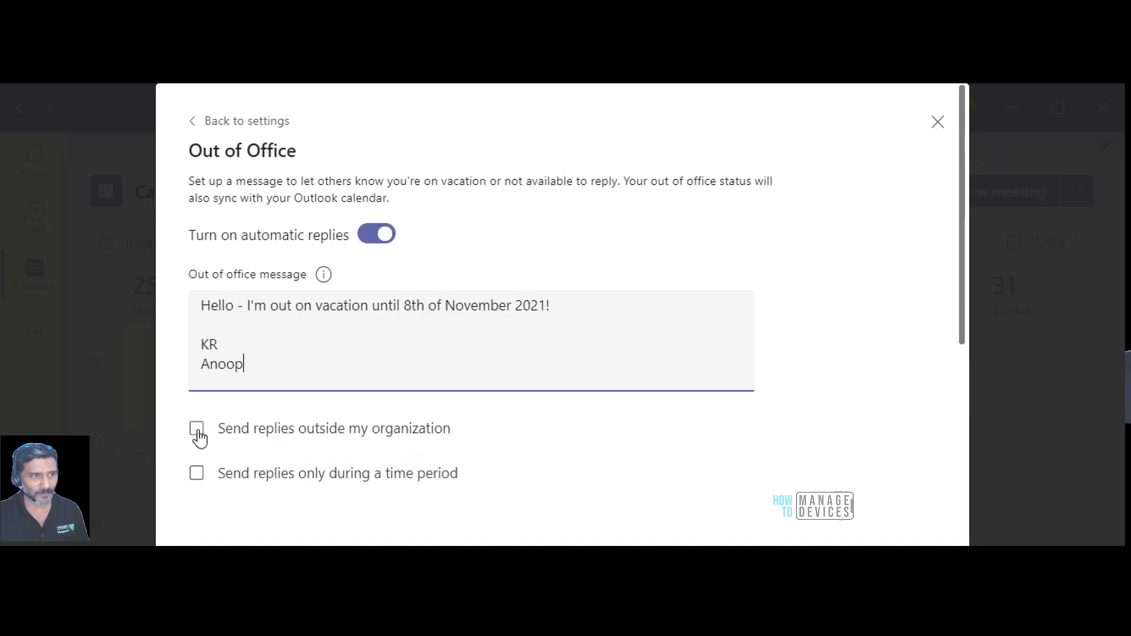
Step: Enable replies outside the organization to all external senders and highlight the return date
{"action": "left_click", "coordinate": [196, 428]}
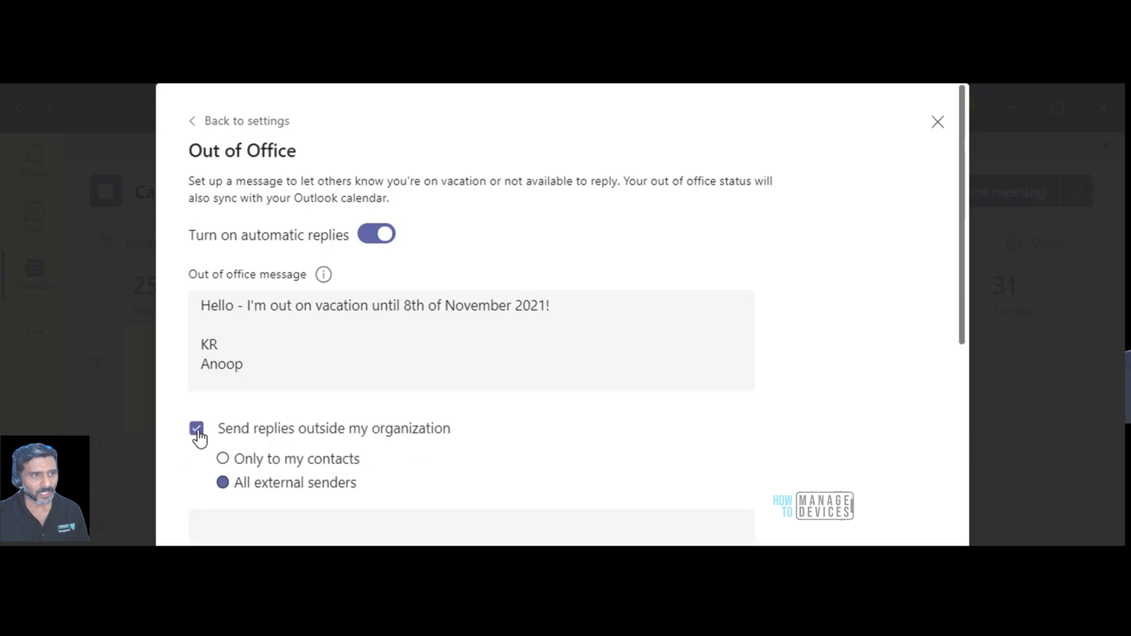
{"action": "scroll", "scroll_direction": "down", "scroll_amount": 3}
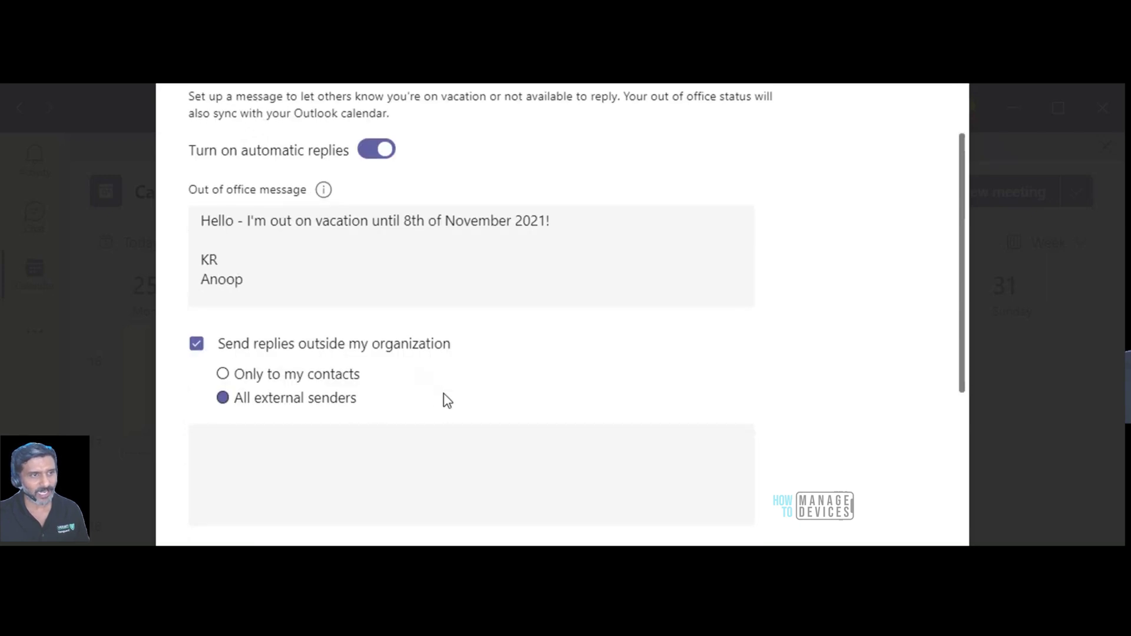
{"action": "mouse_move", "coordinate": [266, 422]}
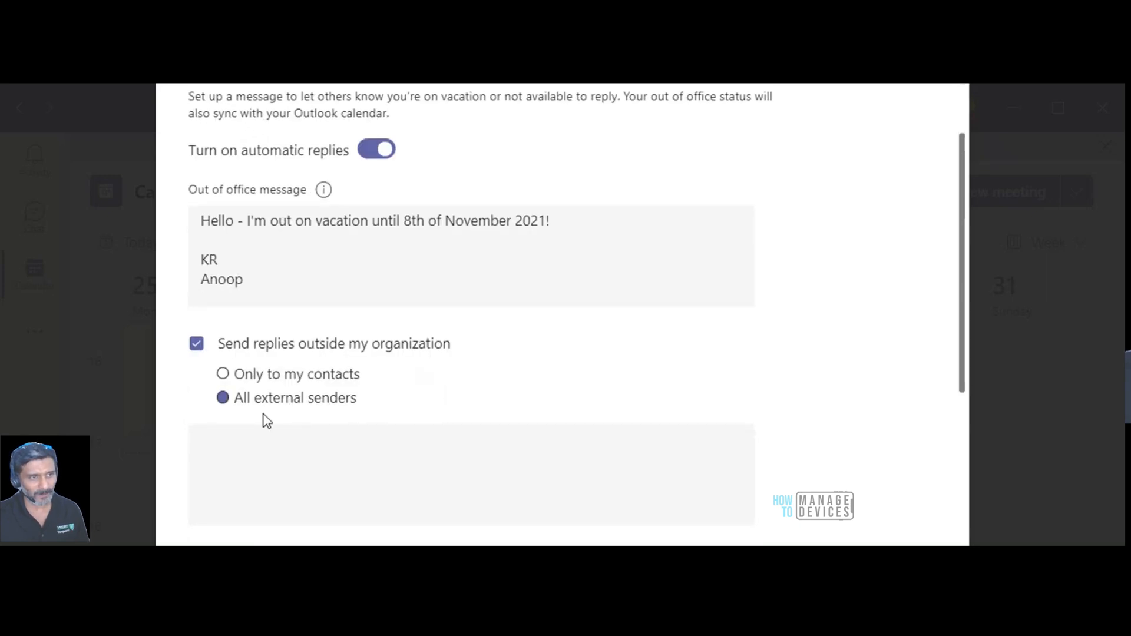
{"action": "mouse_move", "coordinate": [409, 372]}
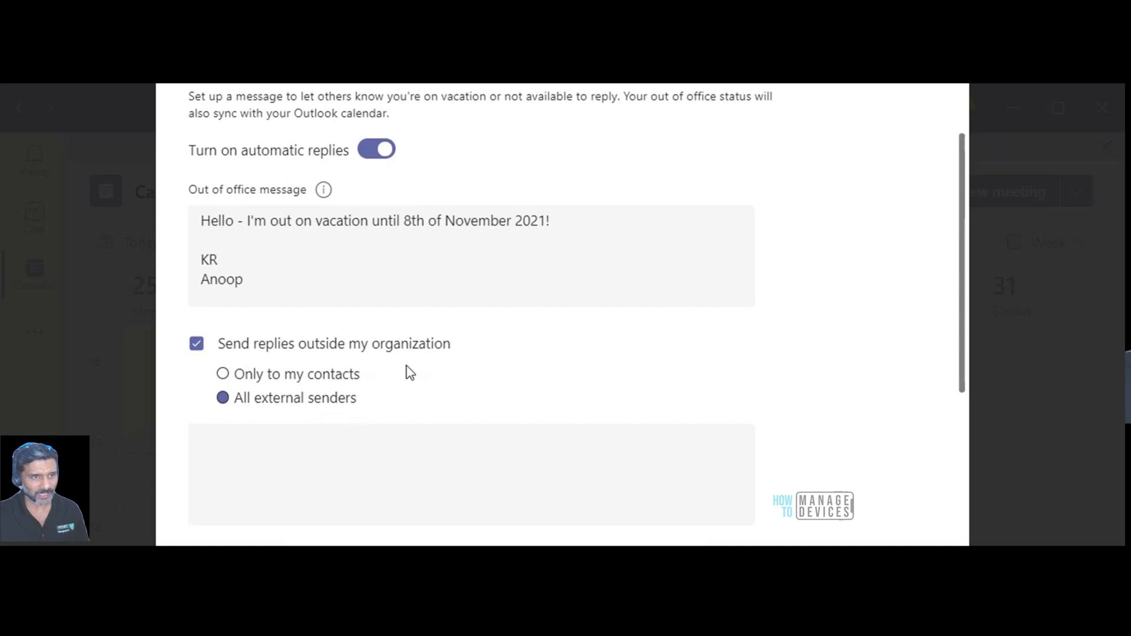
{"action": "scroll", "scroll_direction": "down", "scroll_amount": 3}
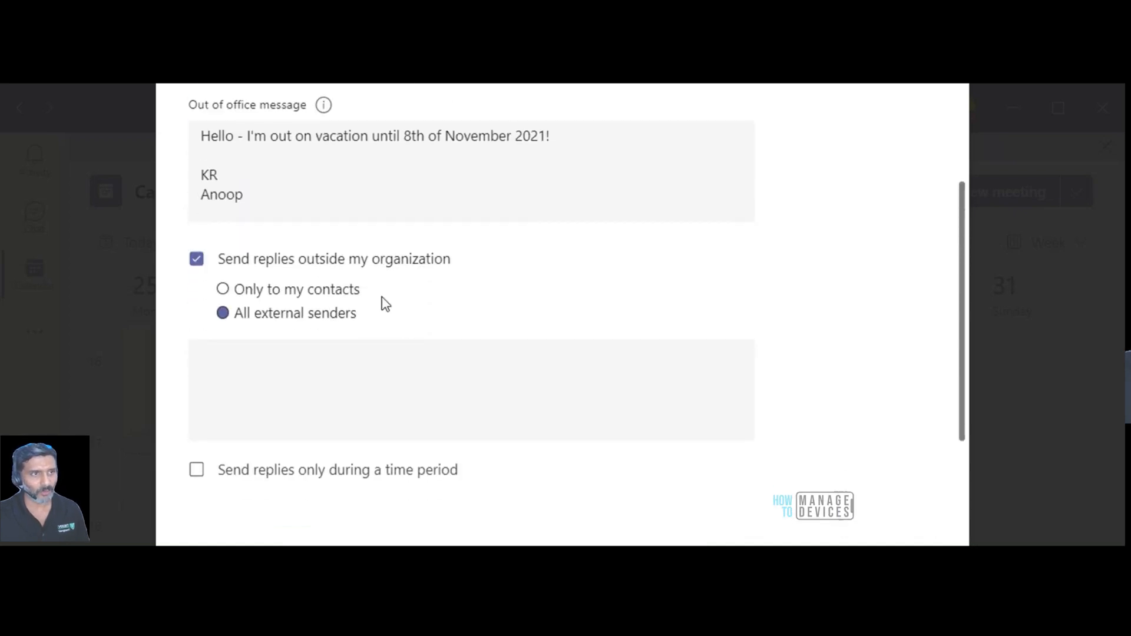
{"action": "mouse_move", "coordinate": [487, 332]}
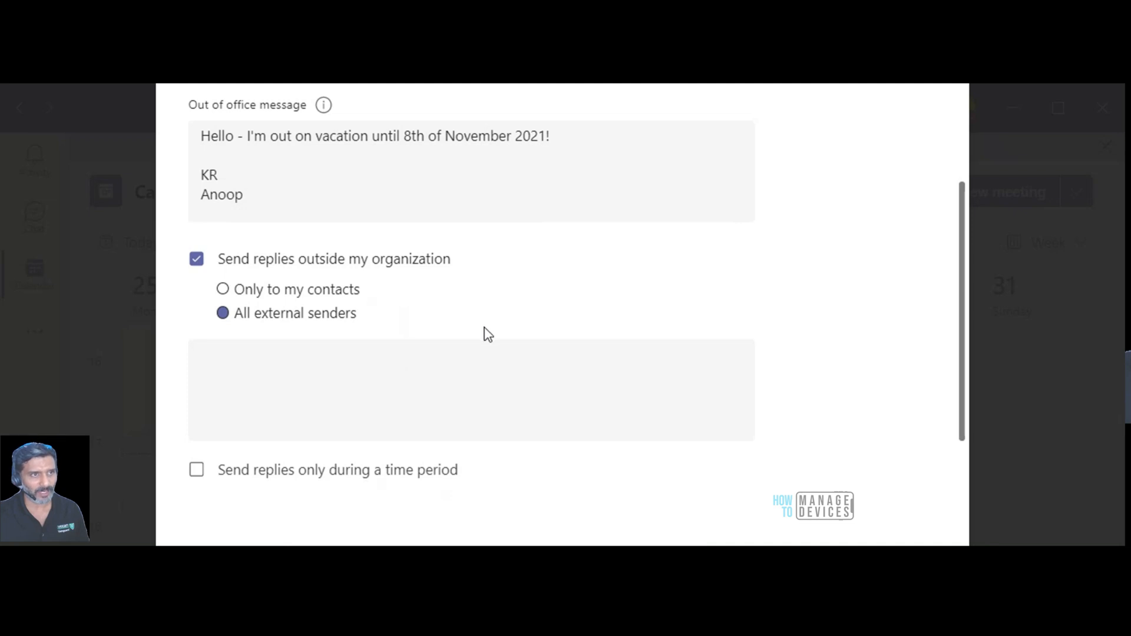
{"action": "left_click_drag", "start_coordinate": [404, 135], "coordinate": [531, 135]}
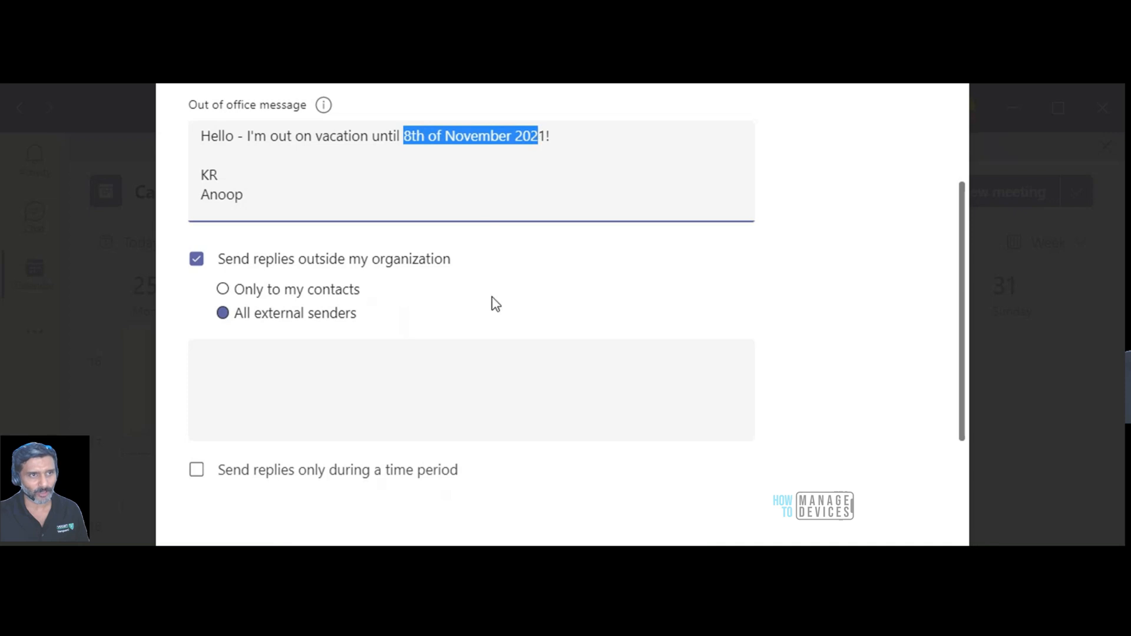
{"action": "mouse_move", "coordinate": [430, 356]}
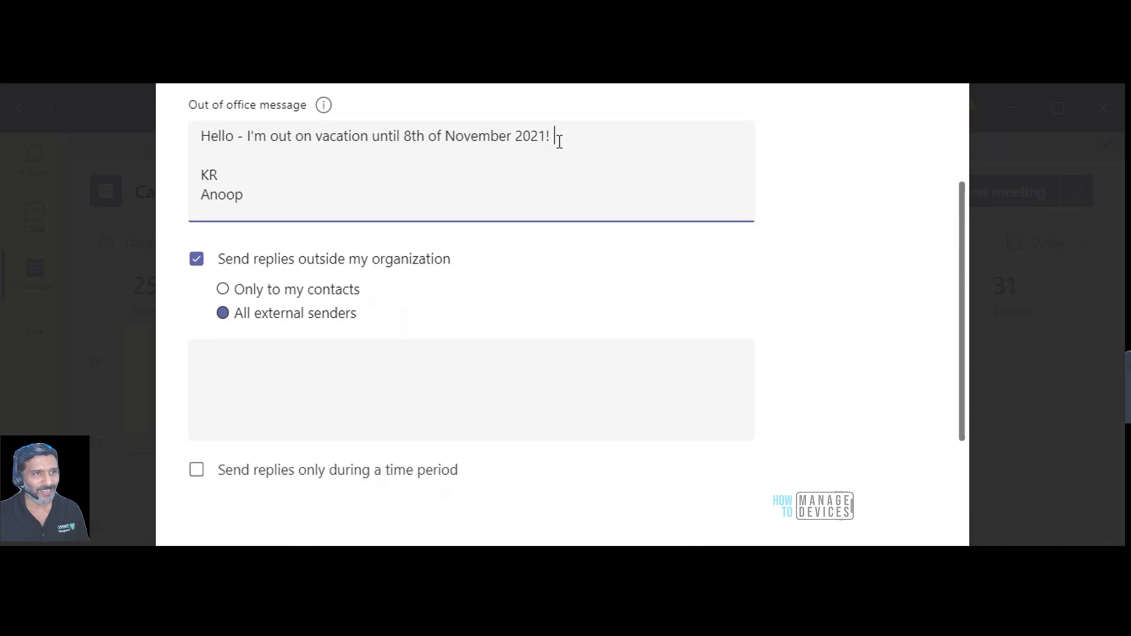
Step: Restrict replies to the period Oct 29, 2021 16:30 to Nov 8, 2021 09:00
{"action": "left_click", "coordinate": [196, 469]}
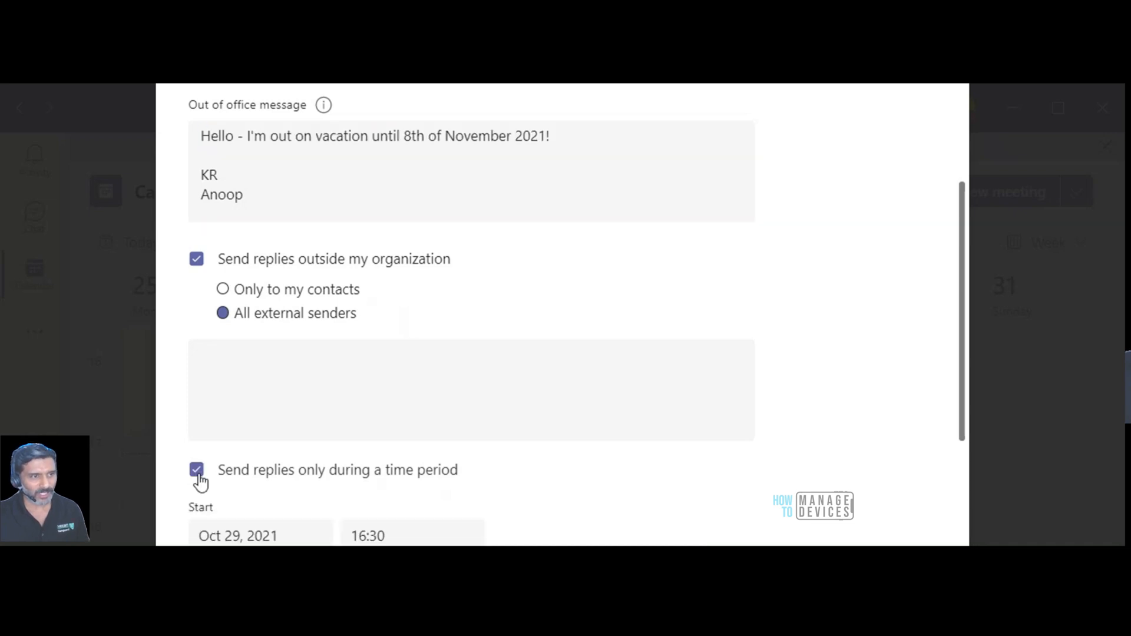
{"action": "scroll", "scroll_direction": "down", "scroll_amount": 3}
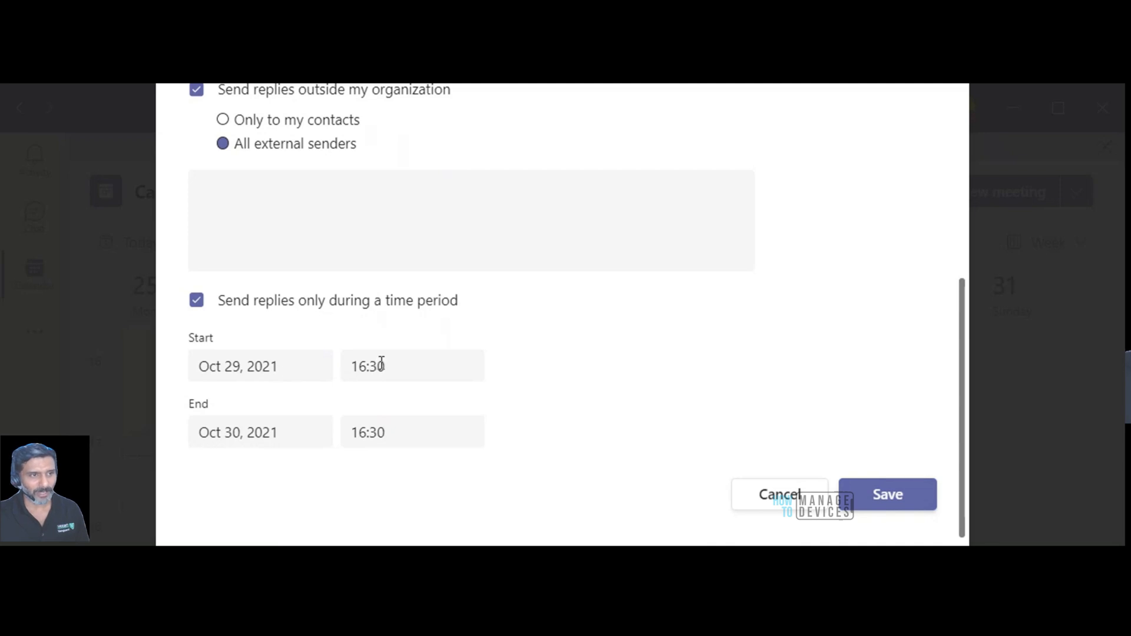
{"action": "left_click", "coordinate": [260, 432]}
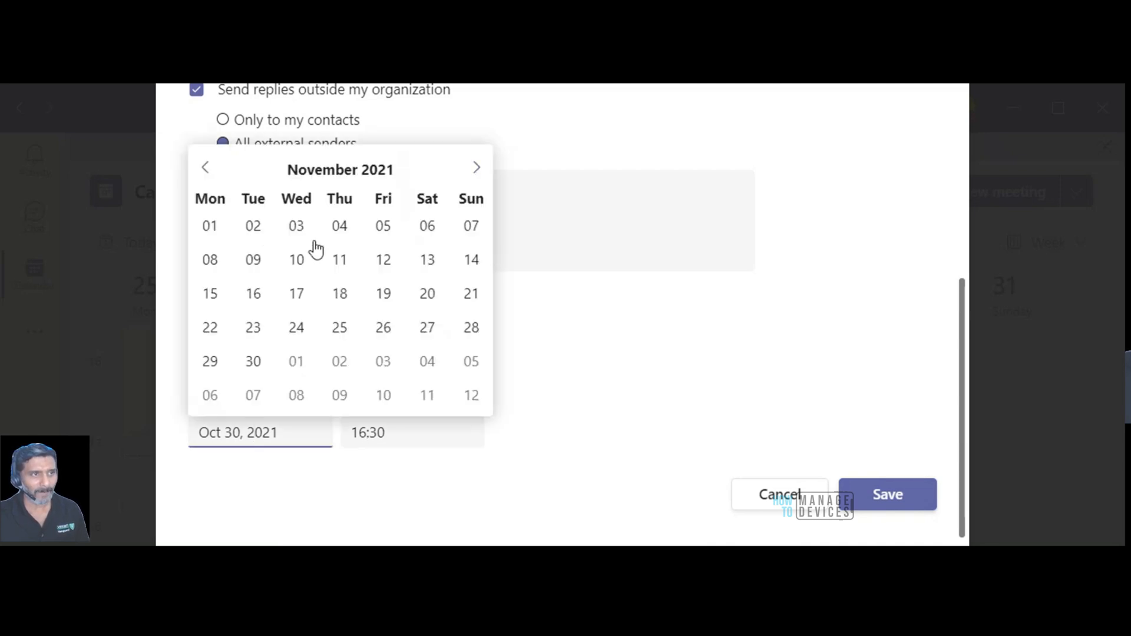
{"action": "left_click", "coordinate": [209, 259]}
{"action": "type", "text": "09:00"}
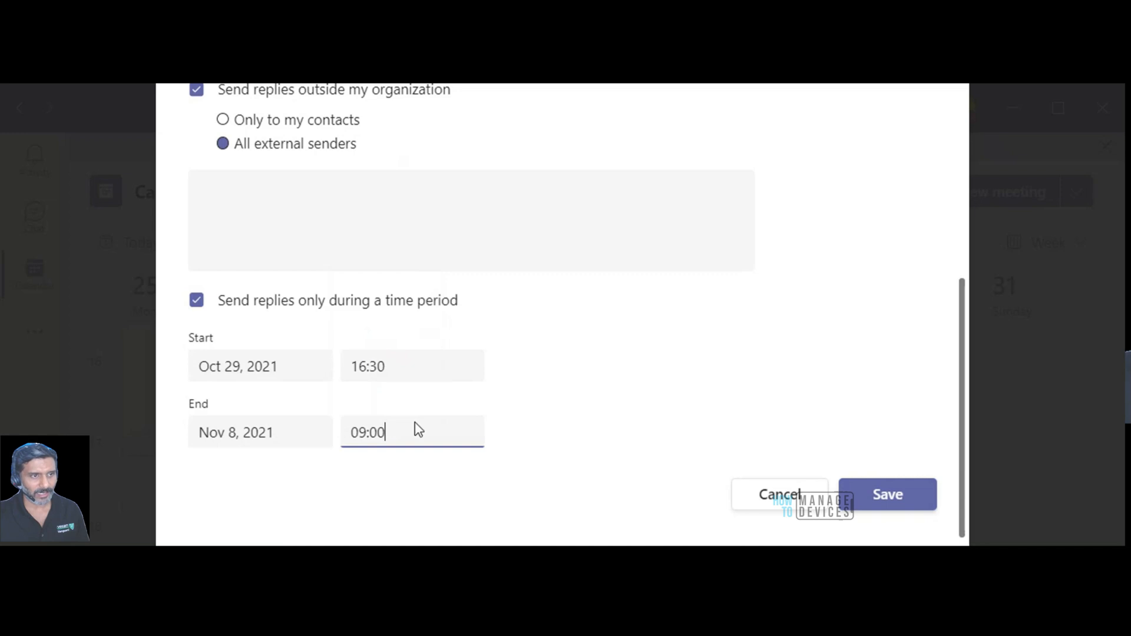
{"action": "mouse_move", "coordinate": [393, 505]}
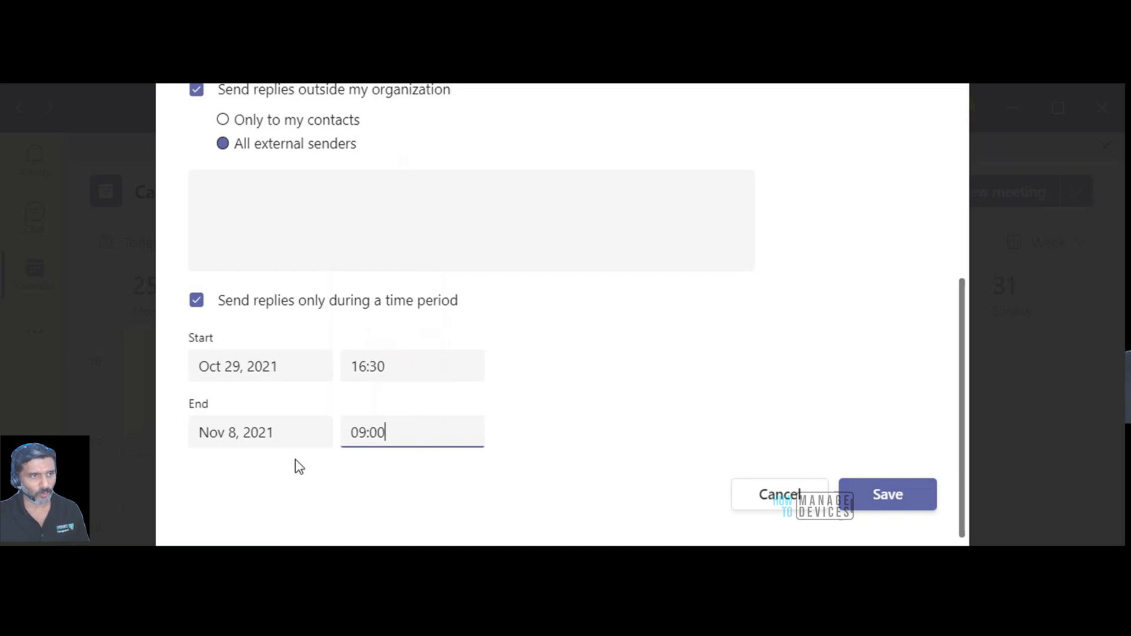
{"action": "mouse_move", "coordinate": [895, 504]}
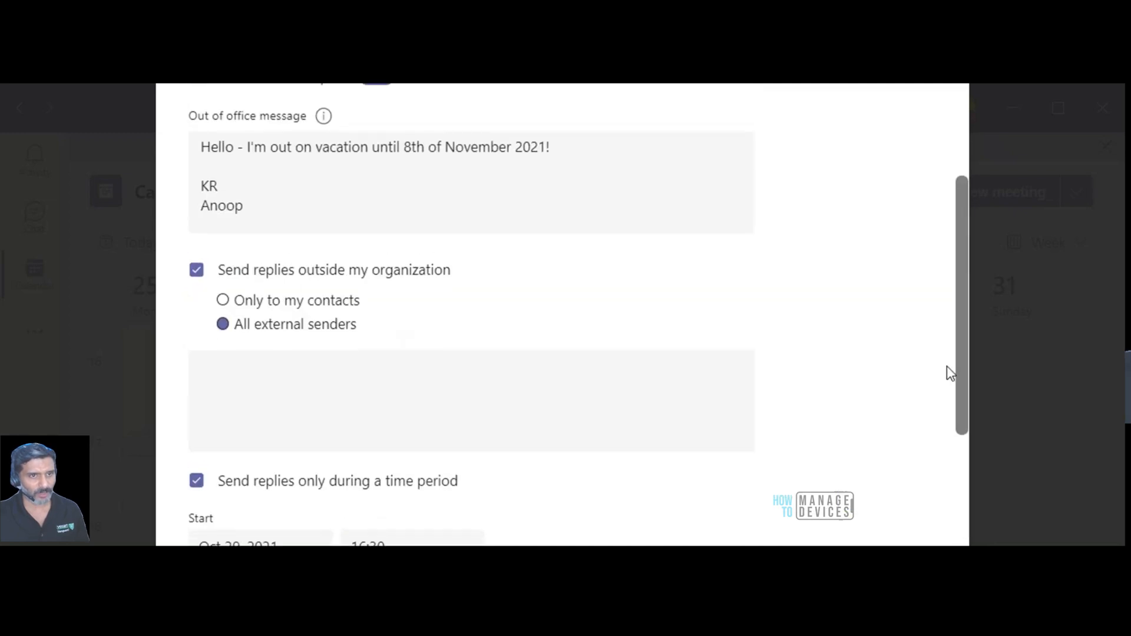
{"action": "scroll", "scroll_direction": "down", "scroll_amount": 3}
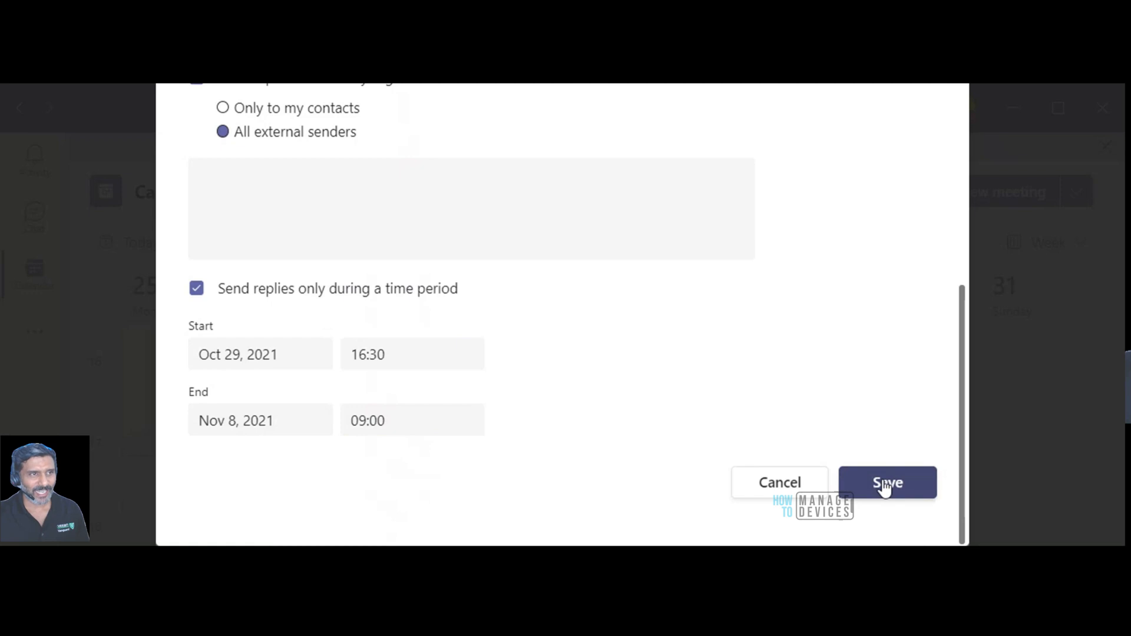
Step: Save the out-of-office schedule, confirm it shows as scheduled, and close Settings
{"action": "left_click", "coordinate": [887, 482]}
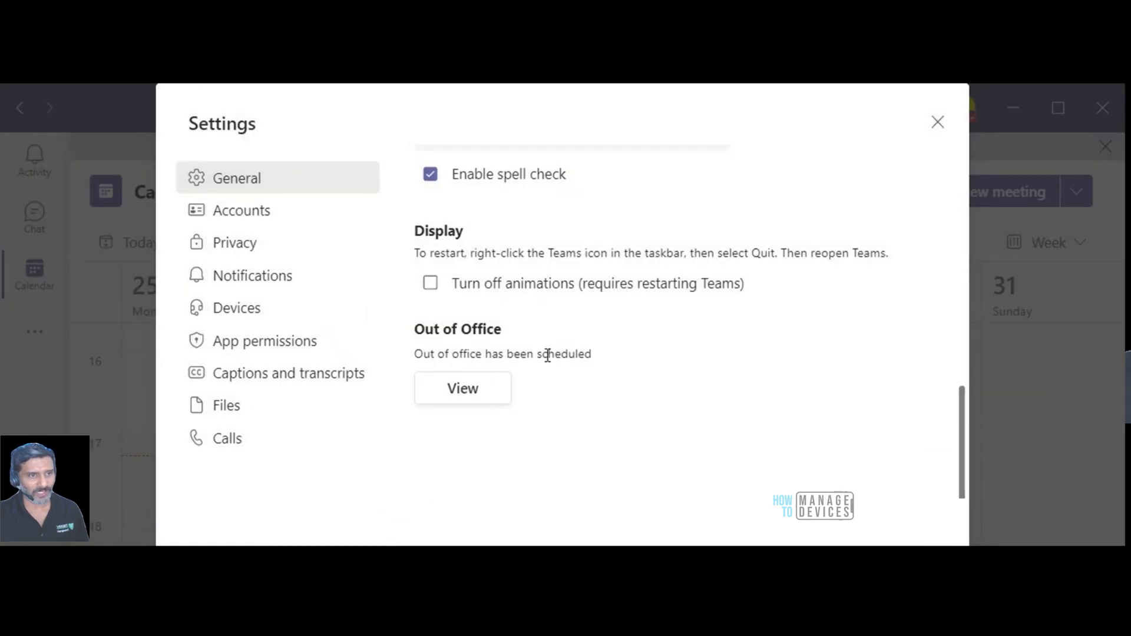
{"action": "triple_click", "coordinate": [503, 354]}
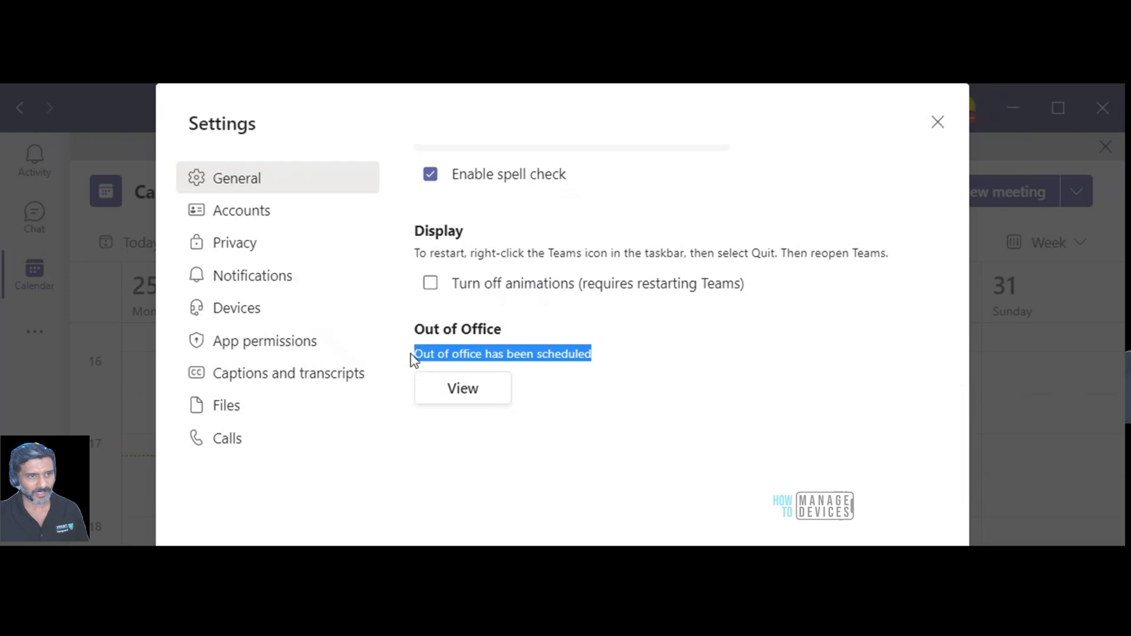
{"action": "mouse_move", "coordinate": [472, 391]}
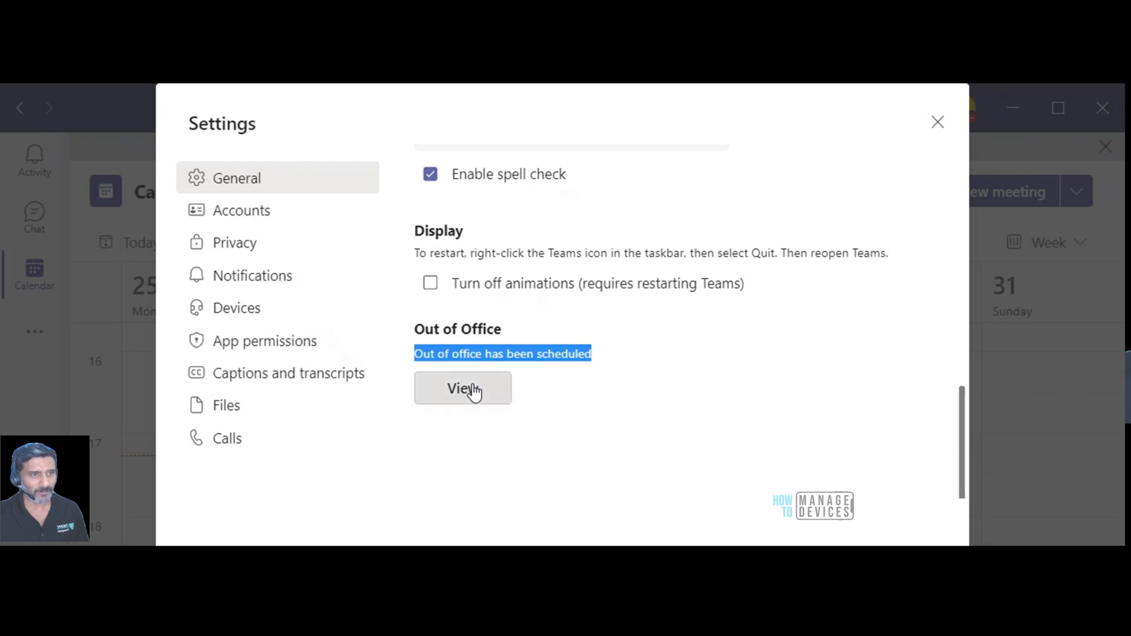
{"action": "left_click", "coordinate": [463, 388]}
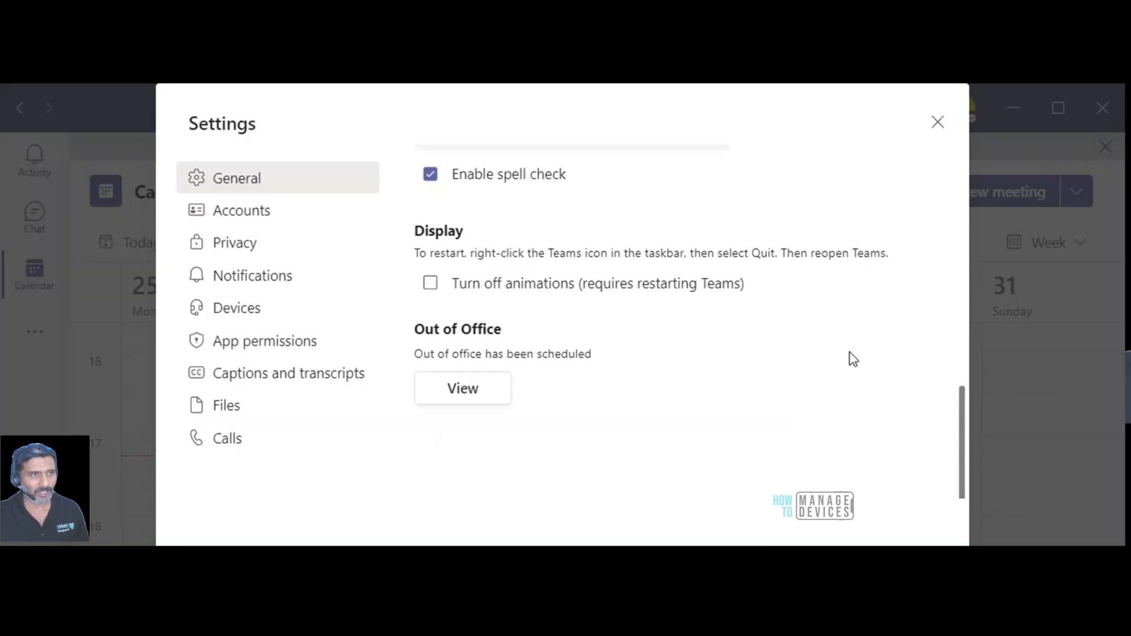
{"action": "left_click", "coordinate": [937, 121]}
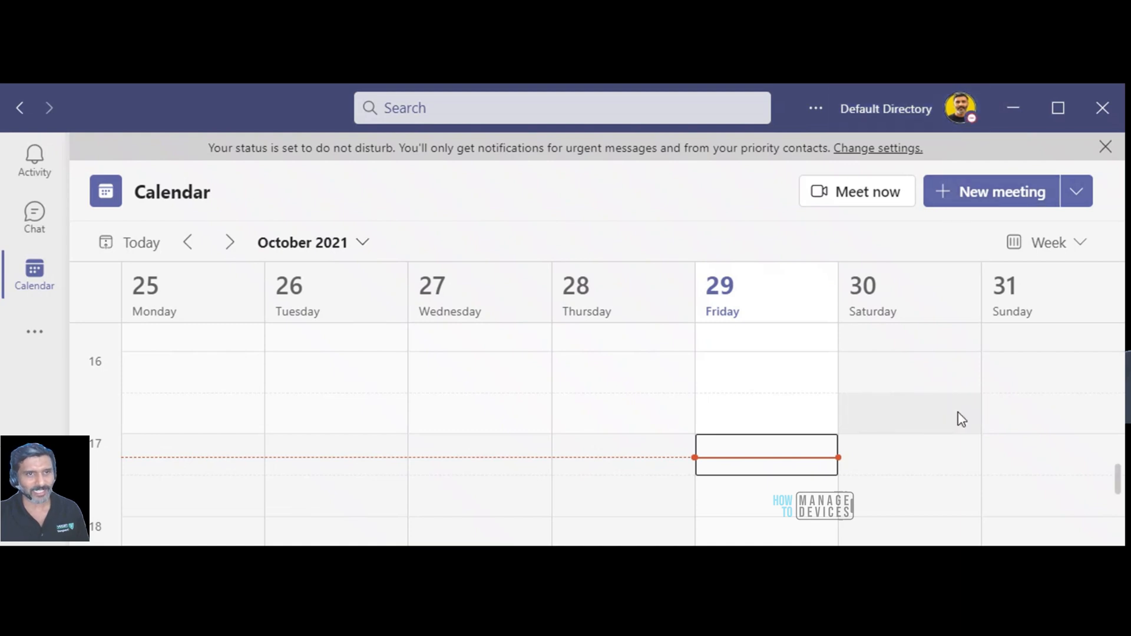
{"action": "mouse_move", "coordinate": [888, 436]}
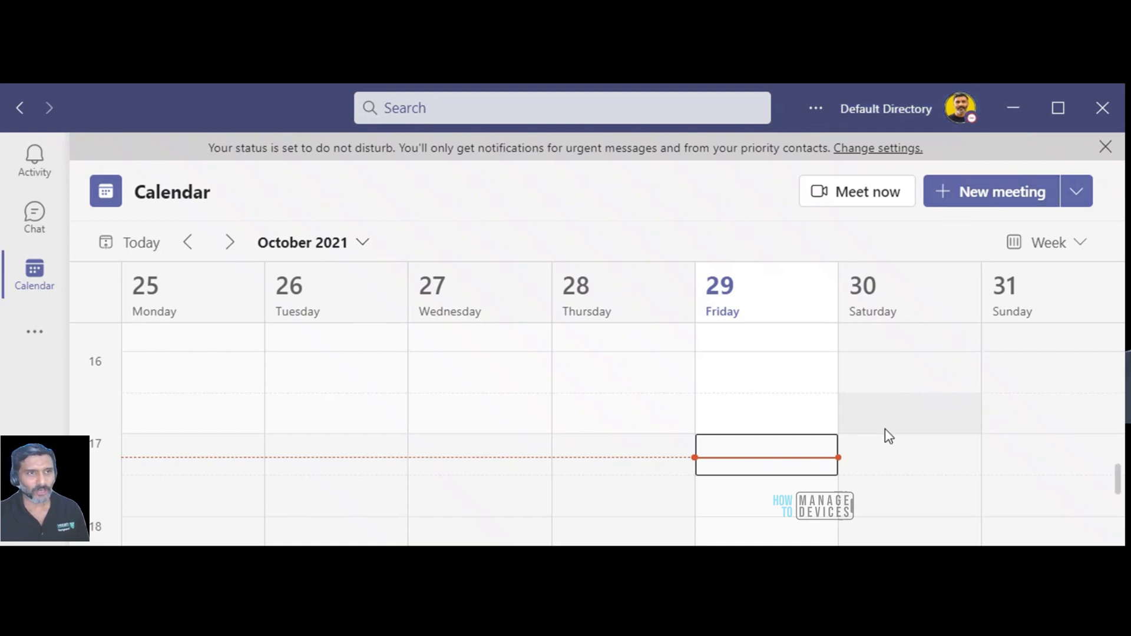